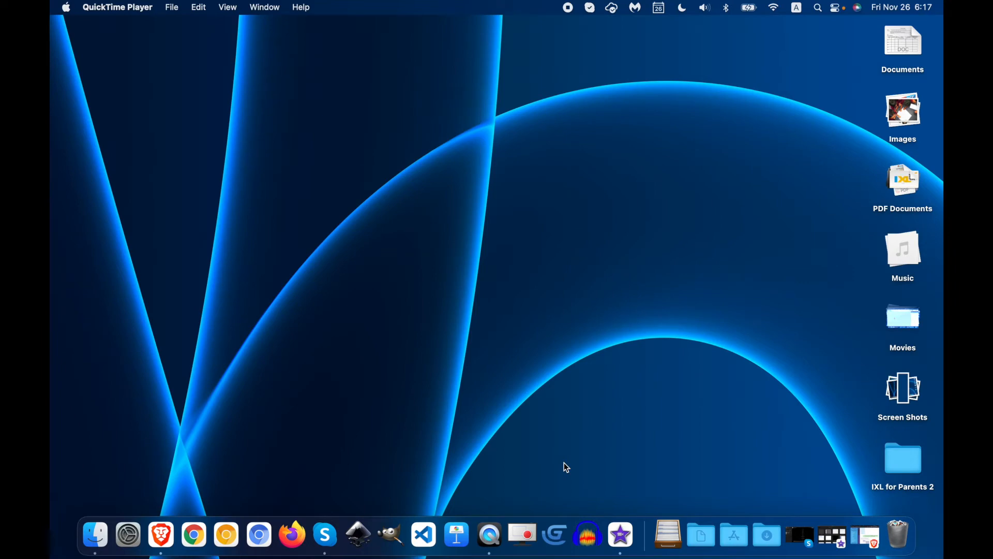
mouse_move(555, 490)
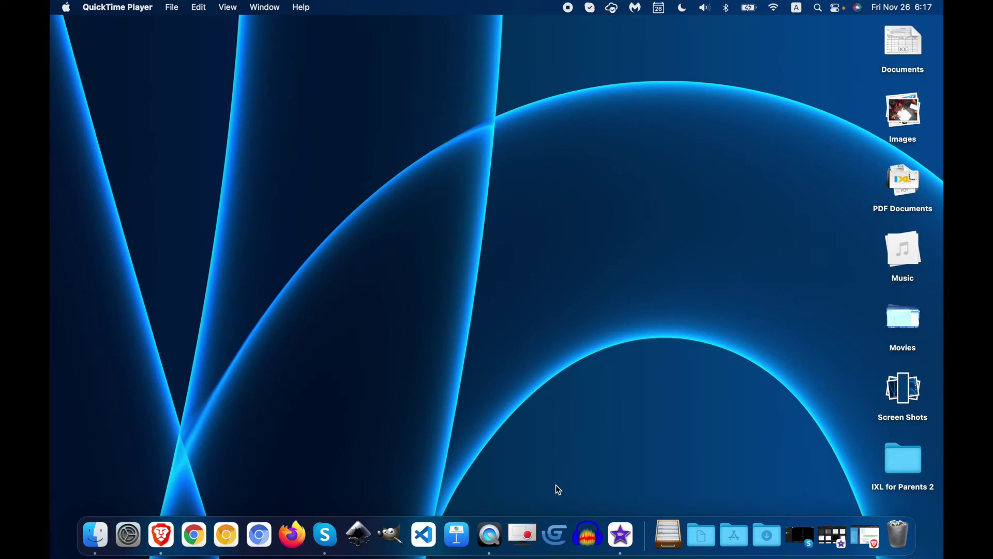
mouse_move(554, 539)
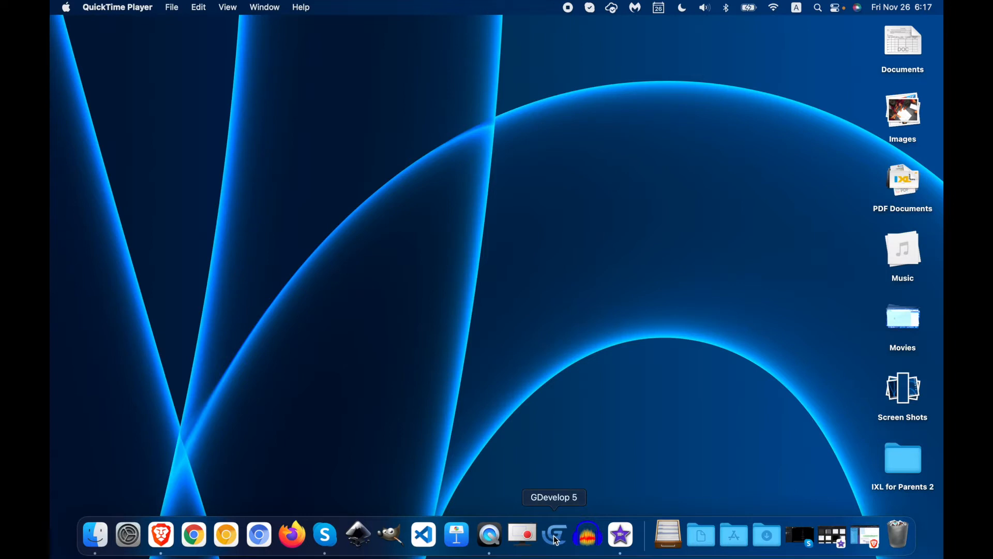
Step: Launch GDevelop 5 and open game.json from the Space Shooter 2 folder
left_click(554, 534)
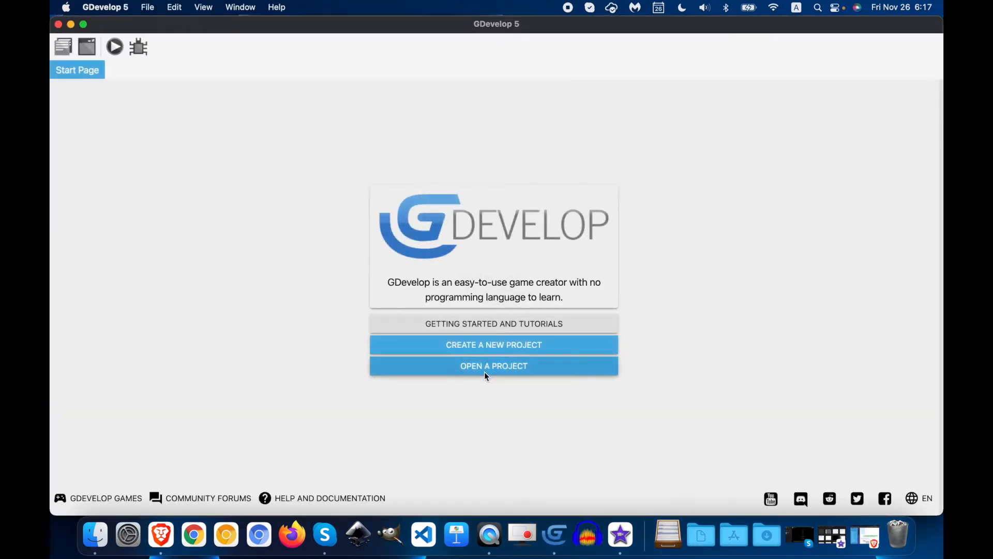
left_click(494, 366)
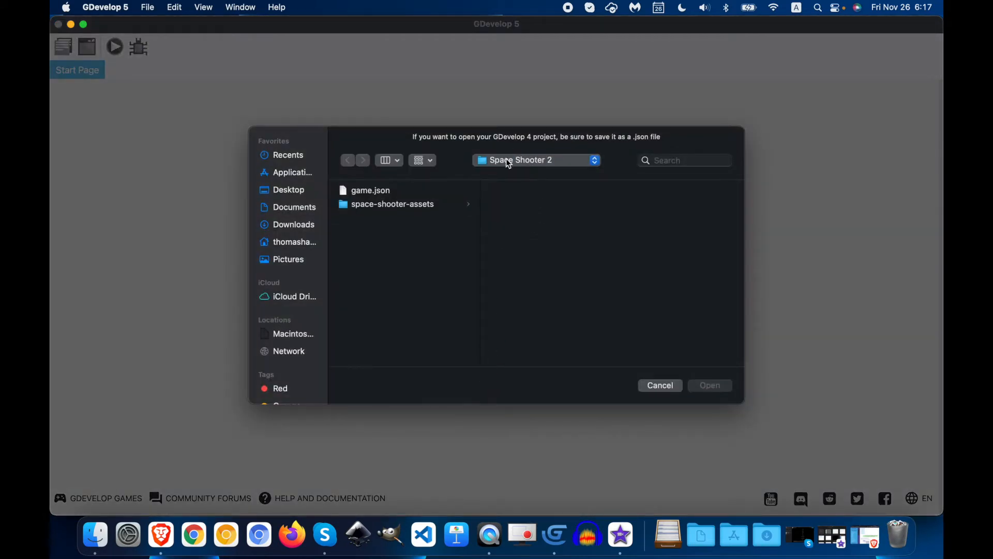
left_click(536, 159)
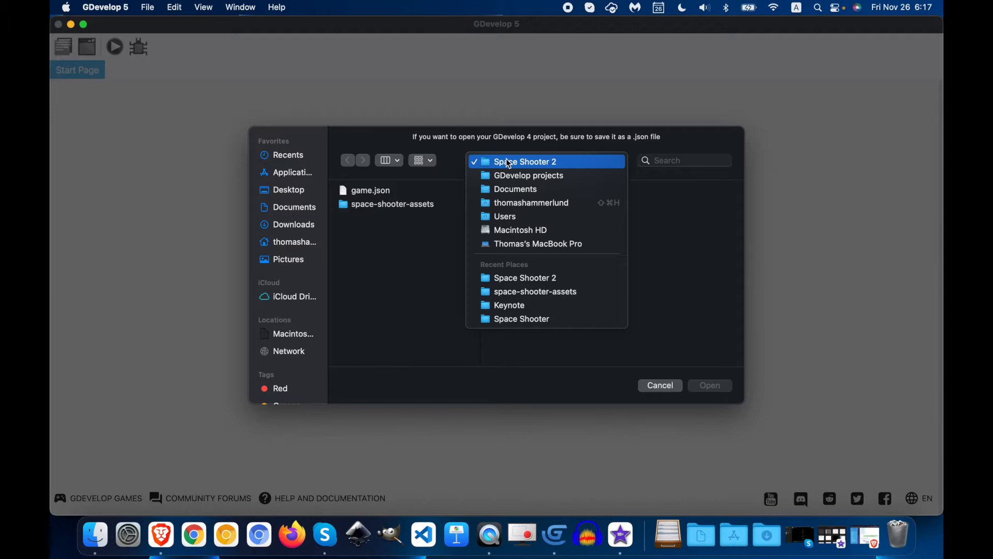
left_click(524, 162)
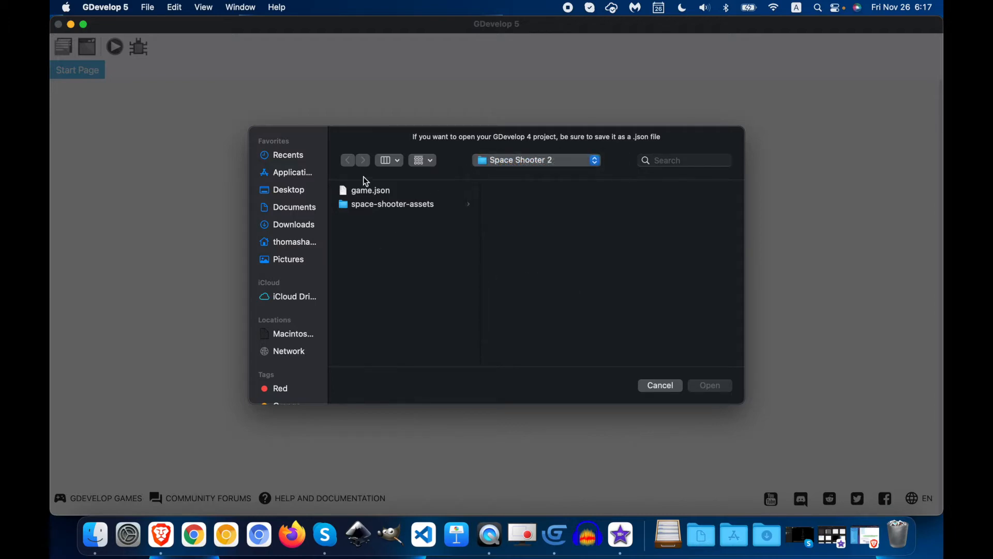
double_click(370, 190)
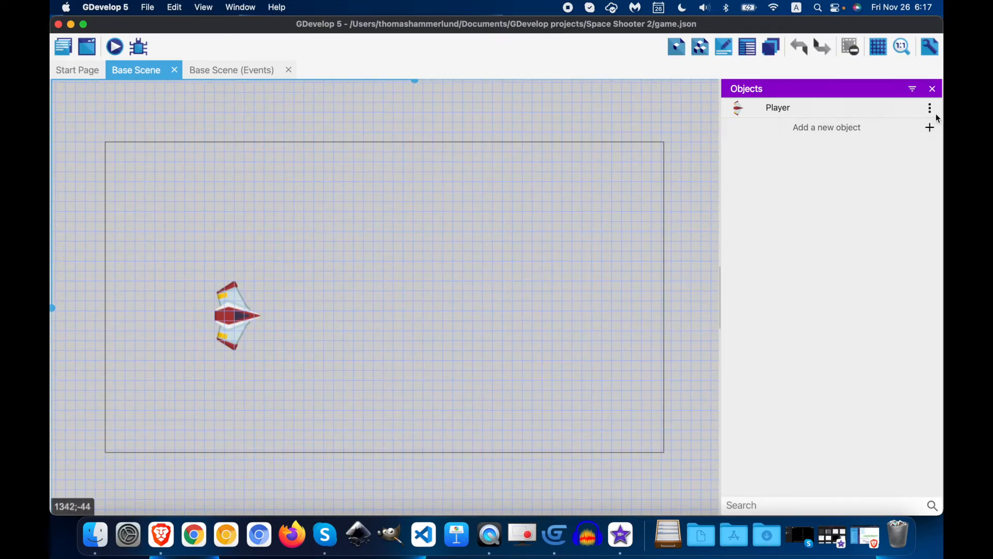
Step: From Player's Edit behaviors, search new behaviors for health and install the Health extension
left_click(929, 107)
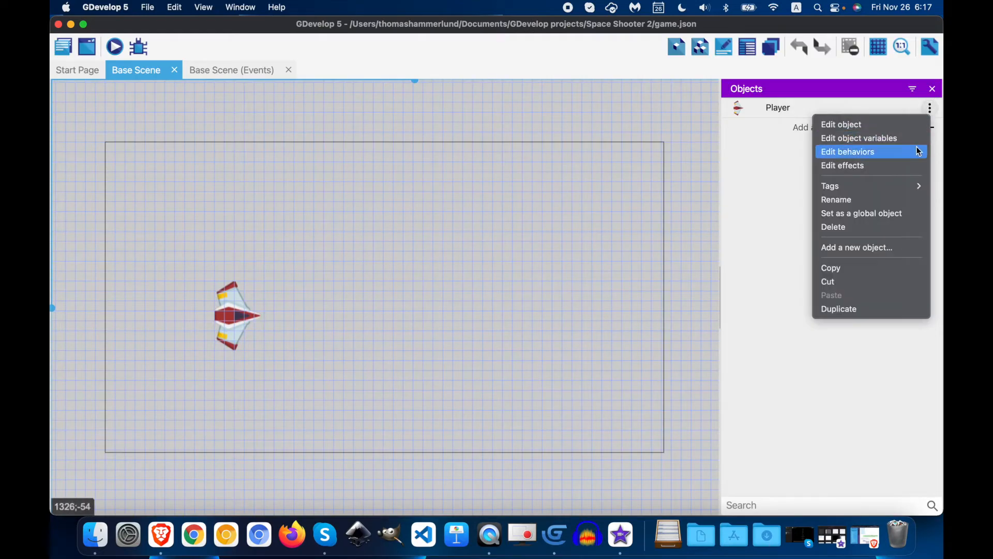
left_click(846, 151)
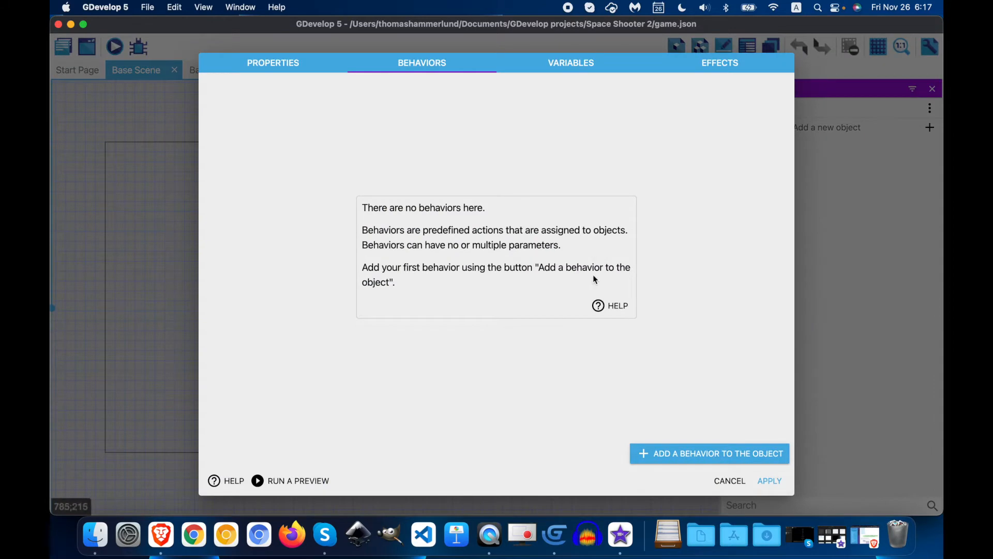
mouse_move(691, 466)
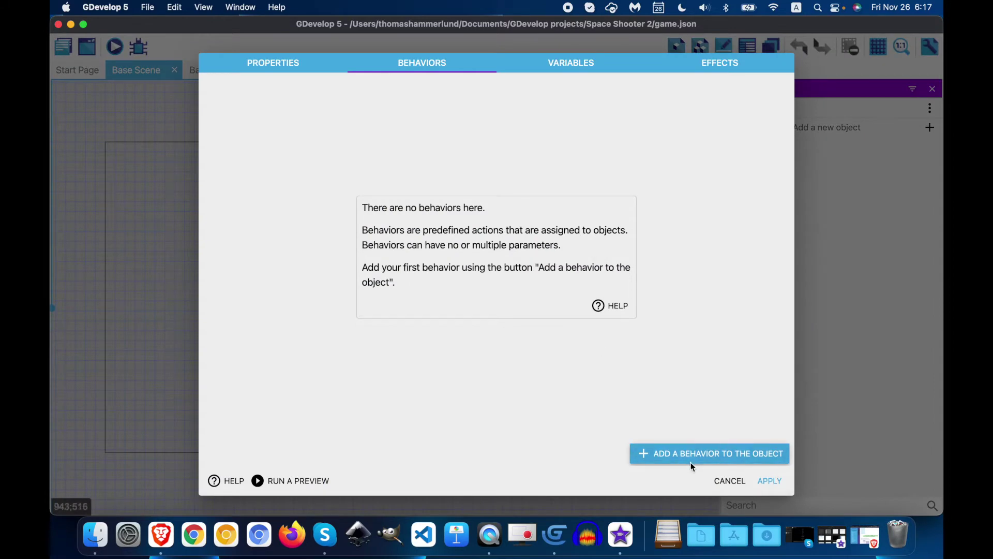
left_click(709, 453)
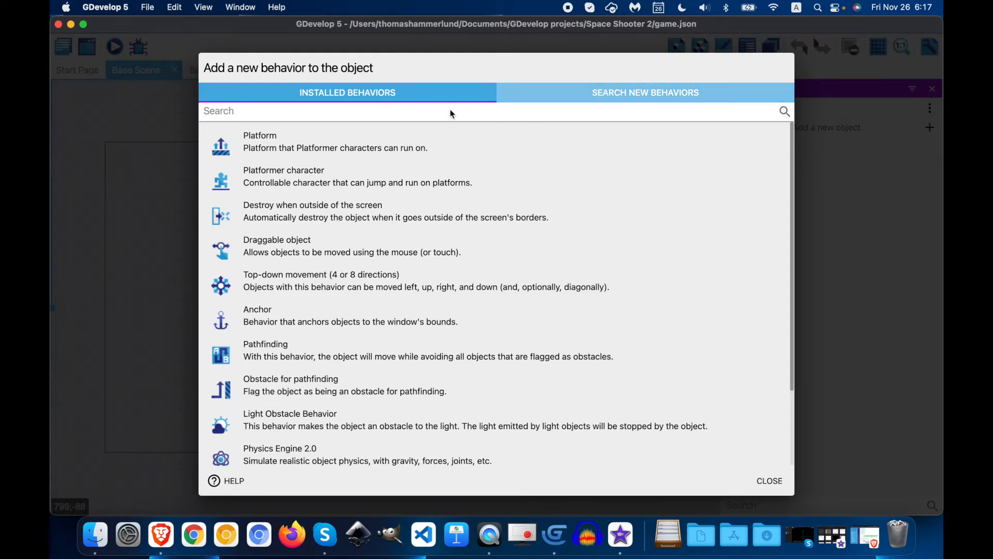
left_click(646, 93)
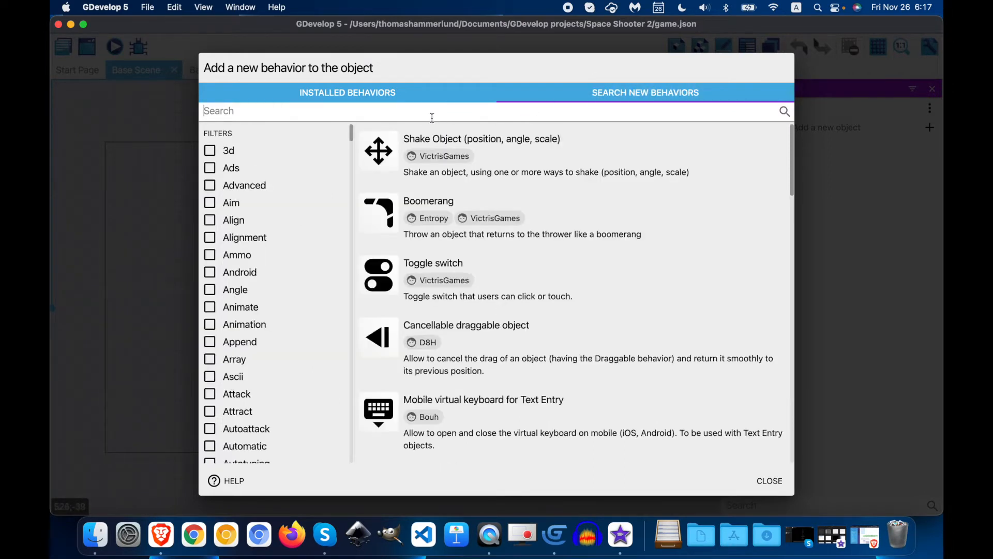
left_click(473, 140)
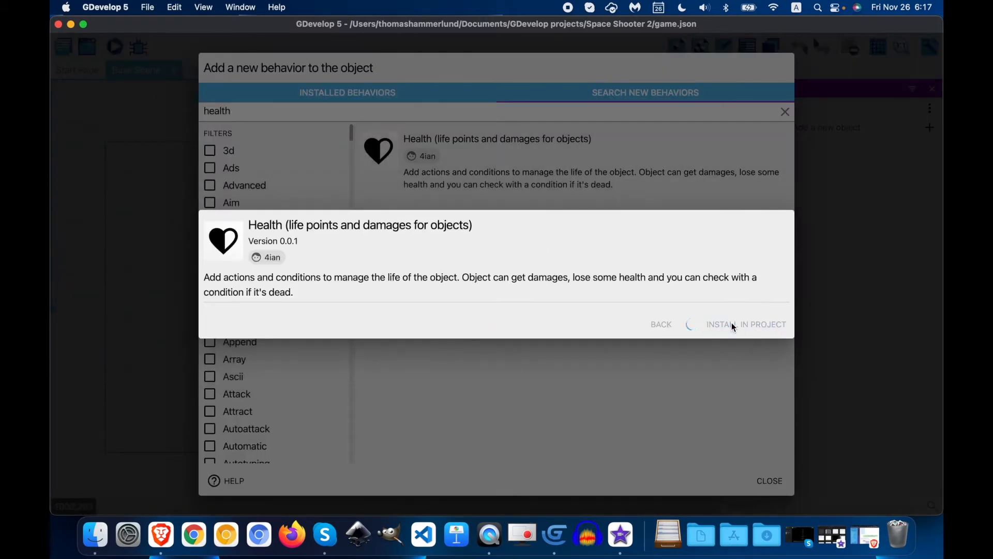
left_click(745, 324)
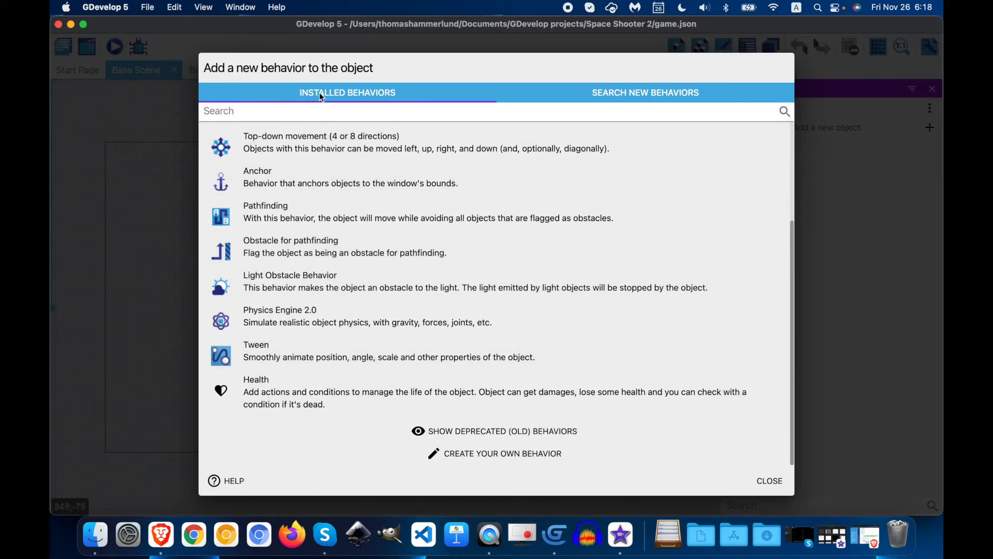
Step: Search 'fire', install the Fire bullets extension into the project, and close the behavior list
left_click(341, 108)
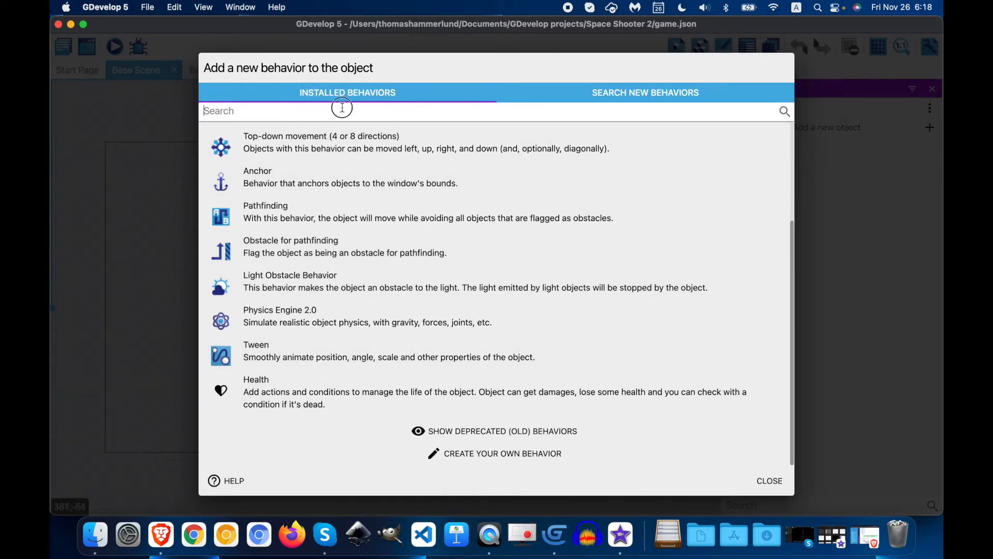
type("f")
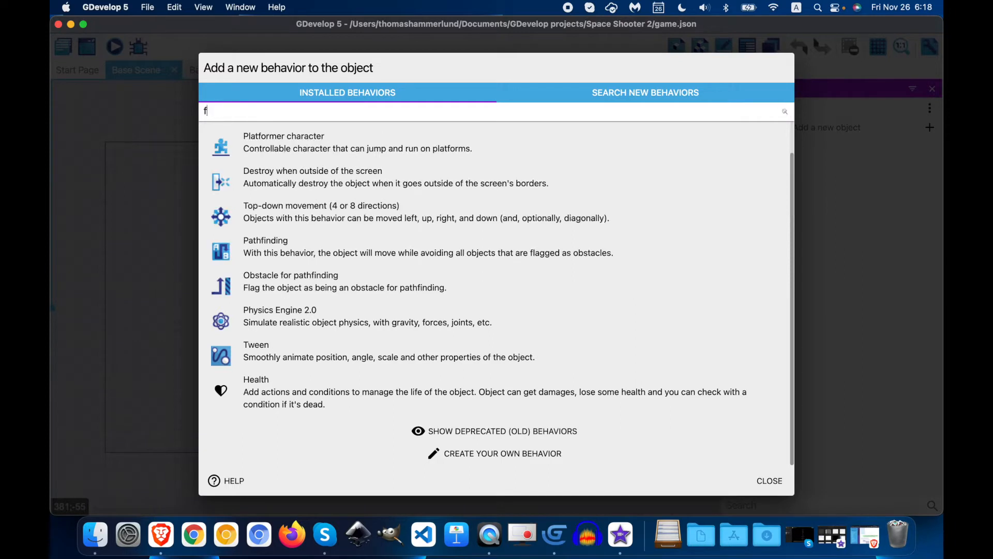
type("ire")
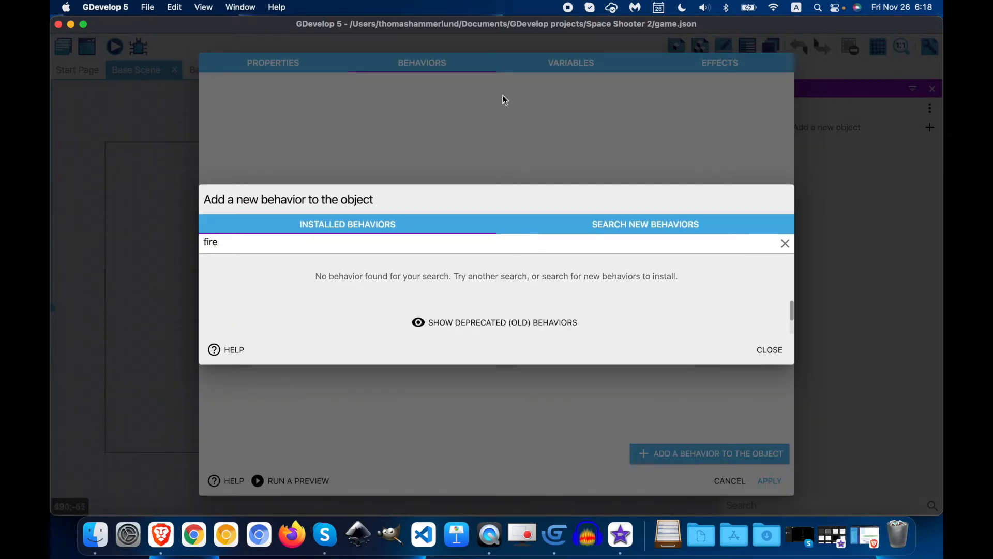
mouse_move(436, 232)
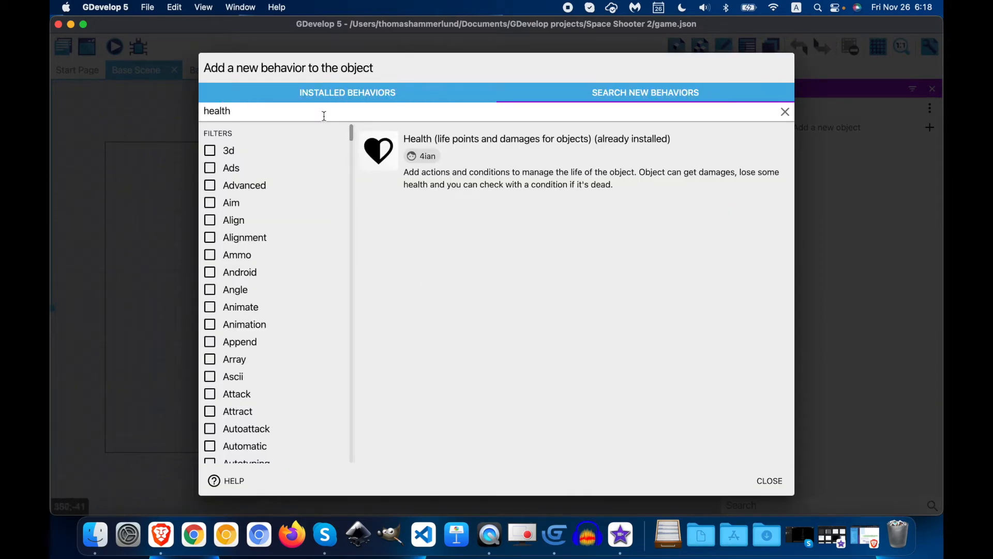
type("fire")
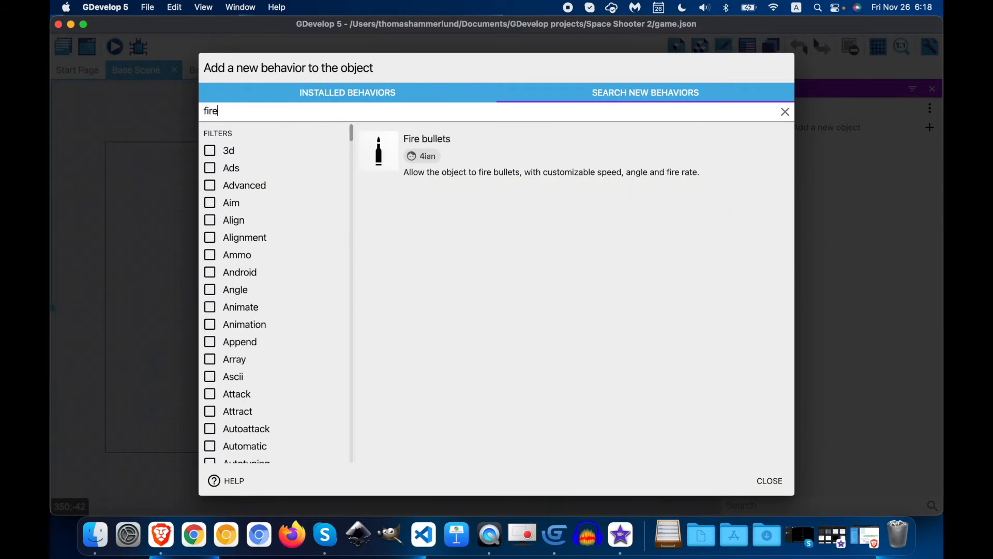
left_click(427, 150)
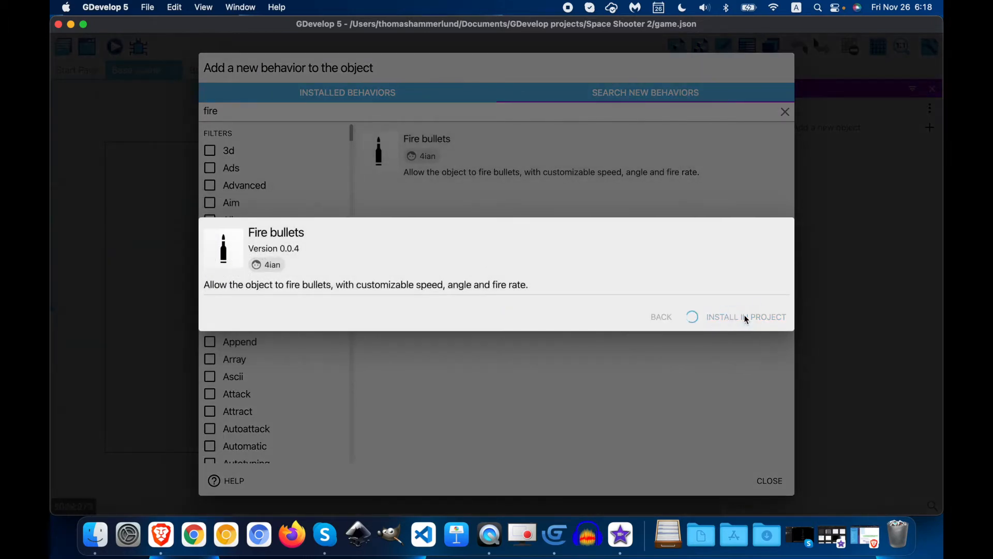
left_click(745, 317)
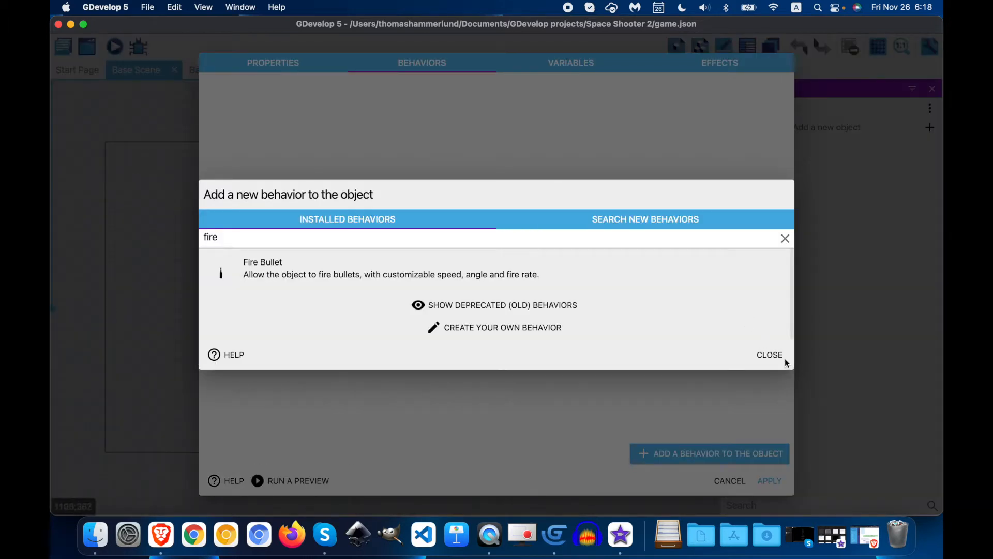
left_click(769, 355)
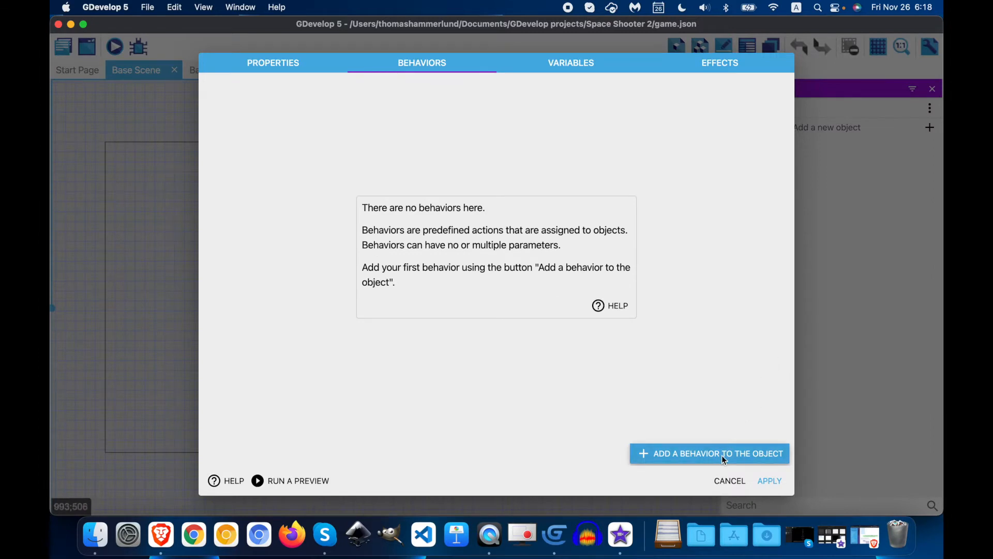
Step: Attach the FireBullet behavior to Player with a 0.3-second cooldown
left_click(710, 453)
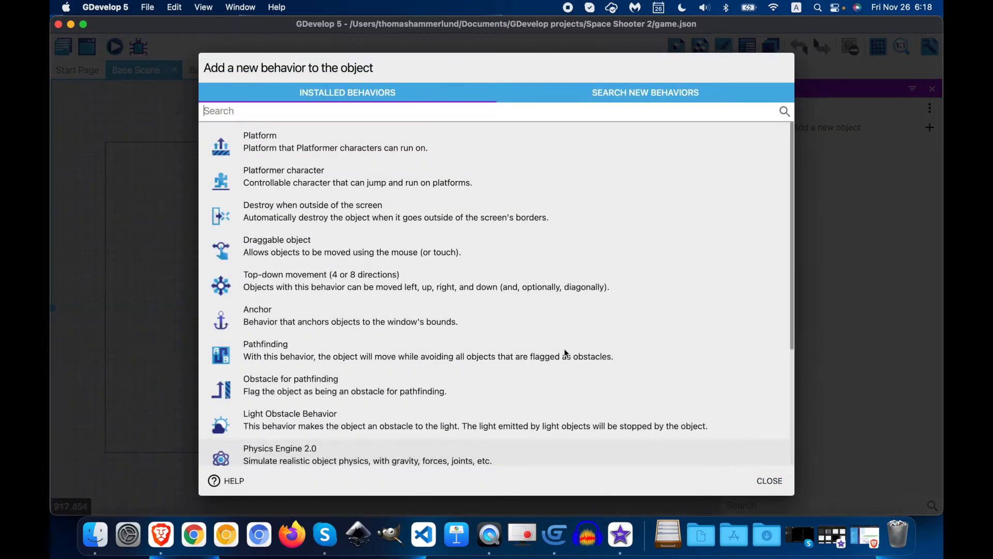
scroll("down", 3)
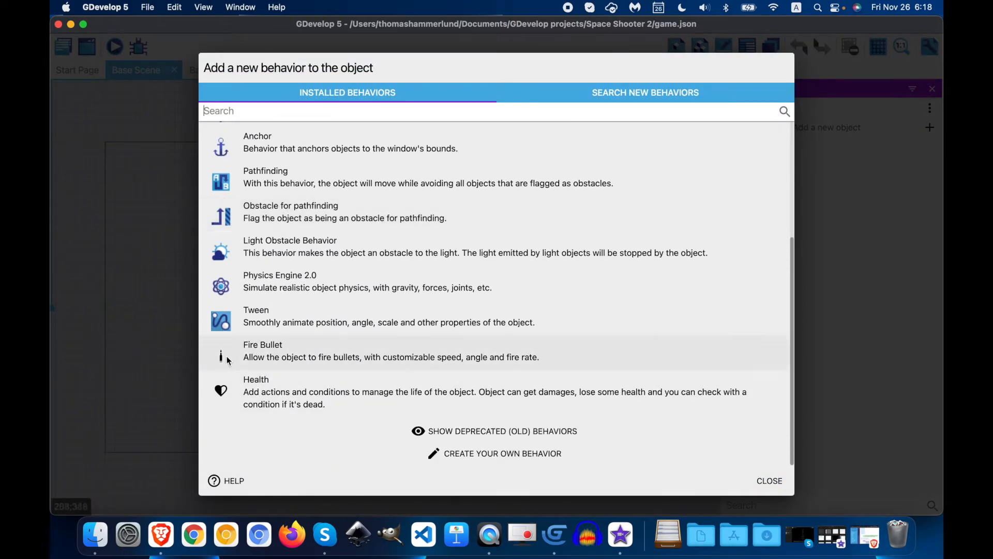
mouse_move(289, 334)
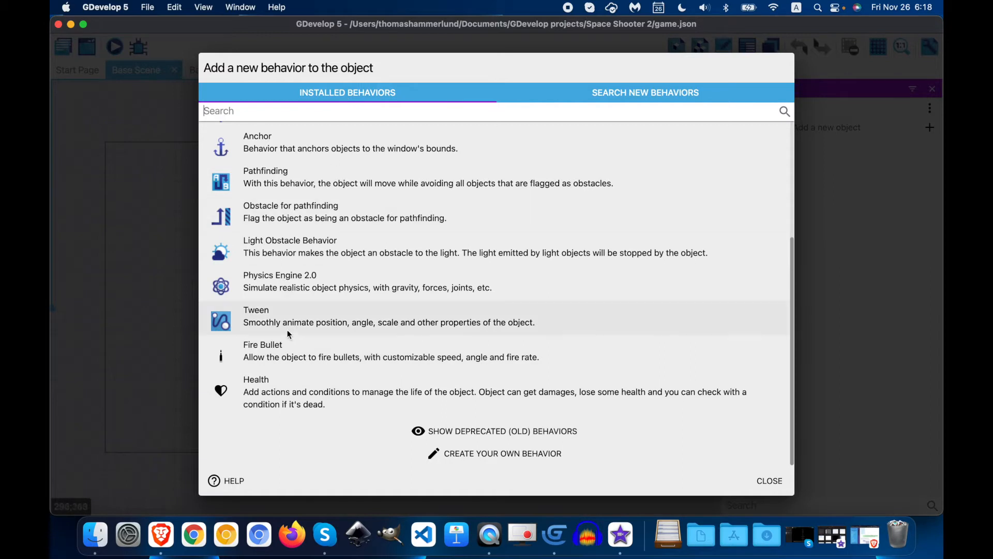
left_click(262, 351)
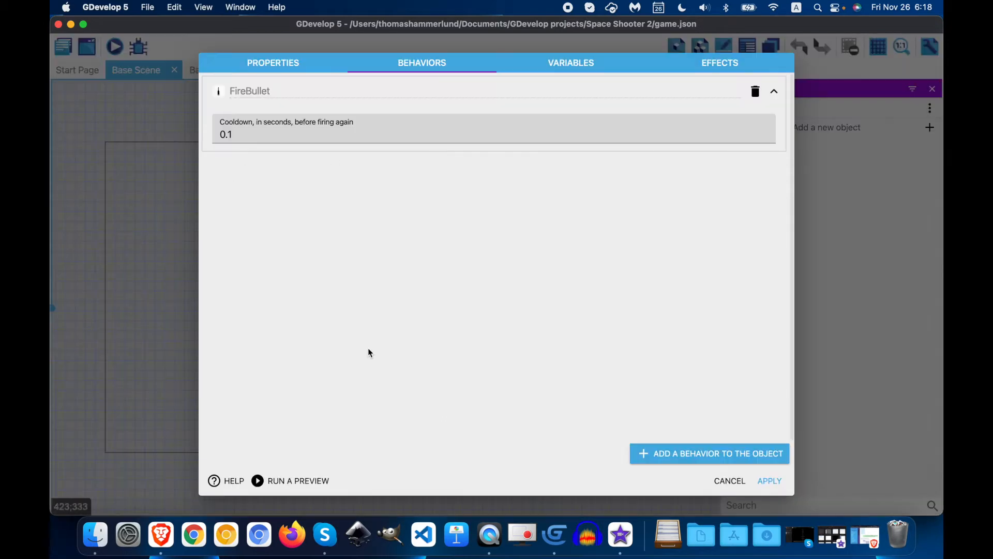
left_click(304, 136)
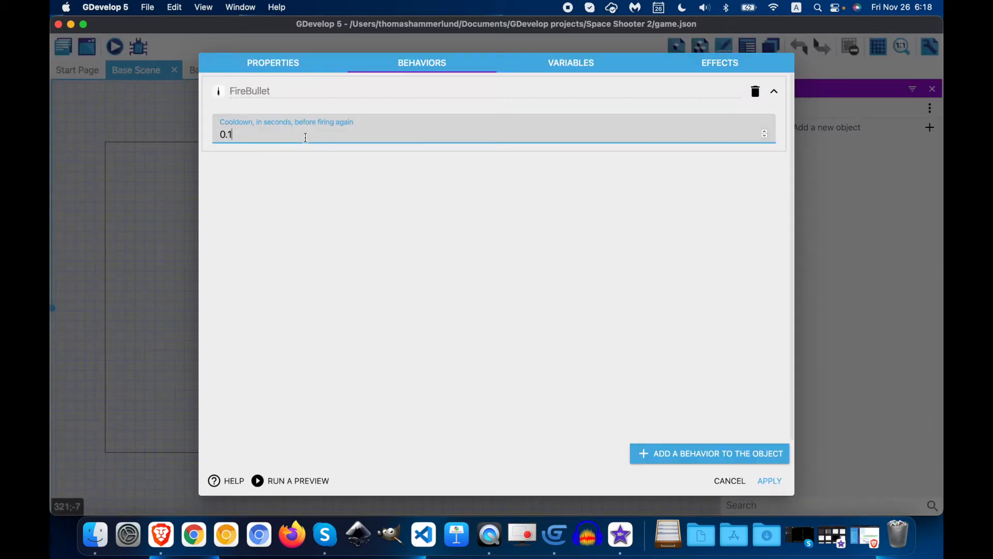
type("0.3")
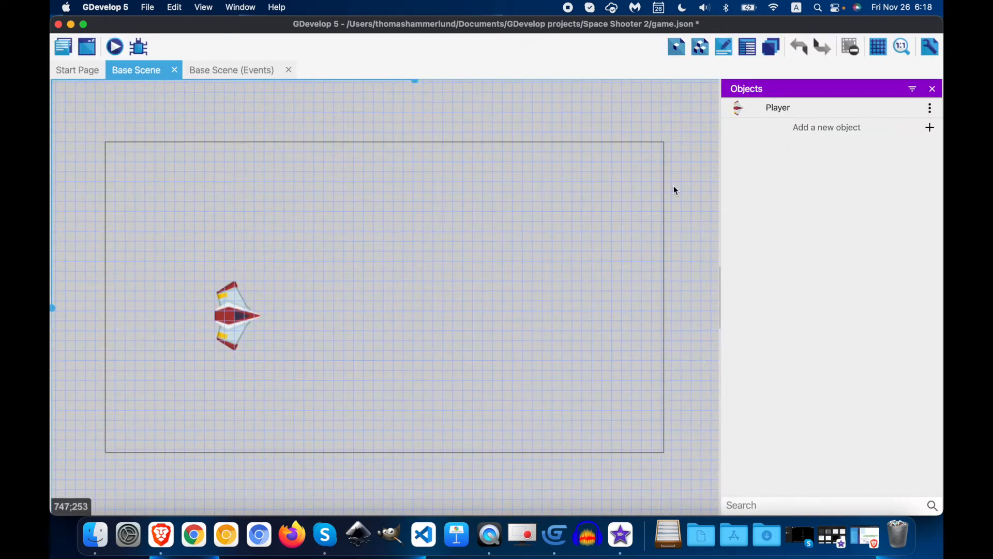
Step: Add a Health behavior (100 health, 100 maximum) to Player and apply the changes
left_click(929, 107)
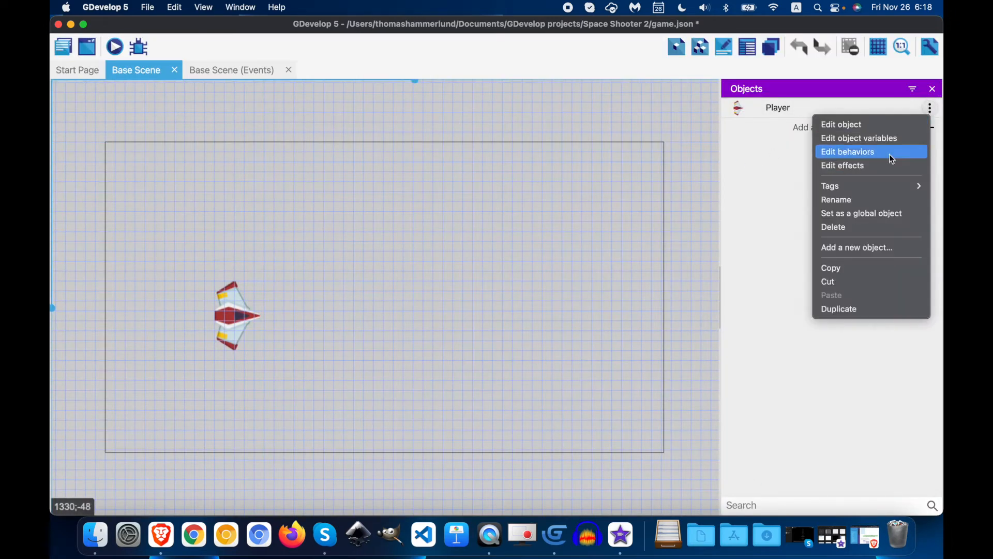
left_click(847, 151)
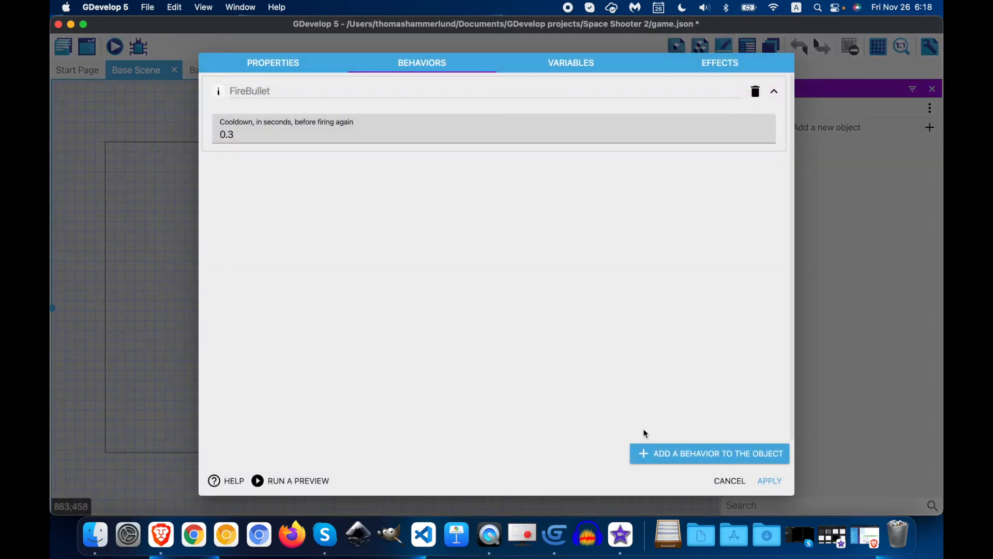
left_click(709, 453)
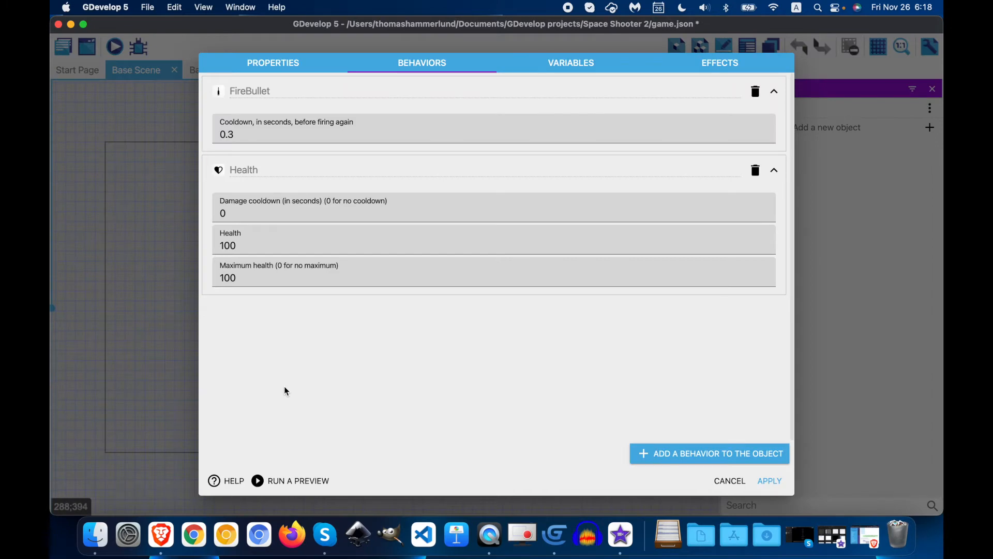
left_click(769, 480)
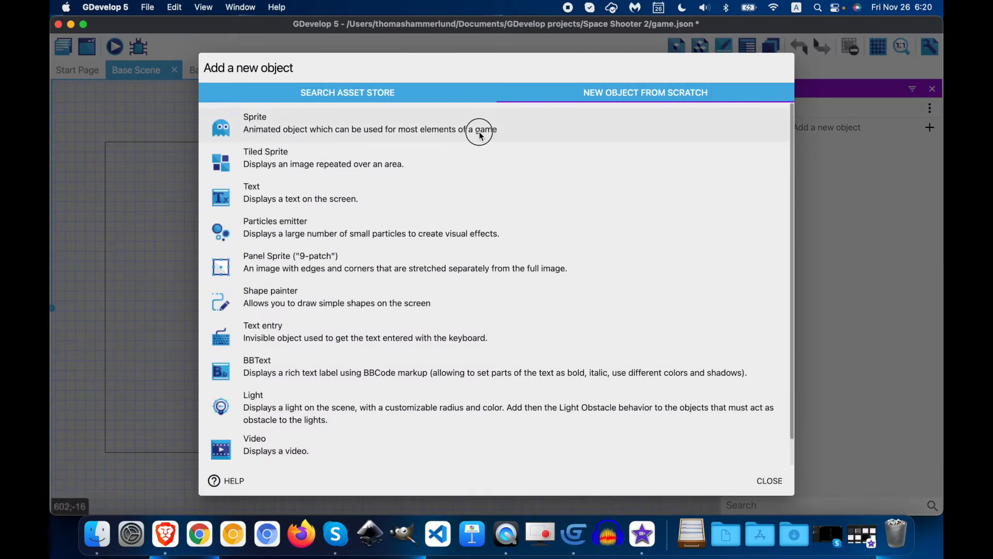
Step: Create a sprite named Bullets with an animation using laser_player.png from space-shooter-assets
left_click(275, 124)
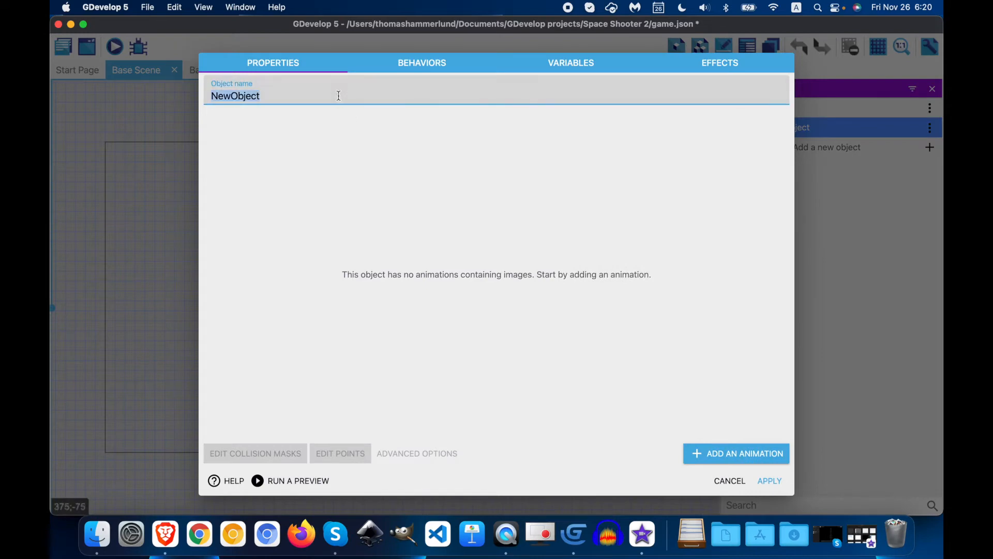
type("Bullets")
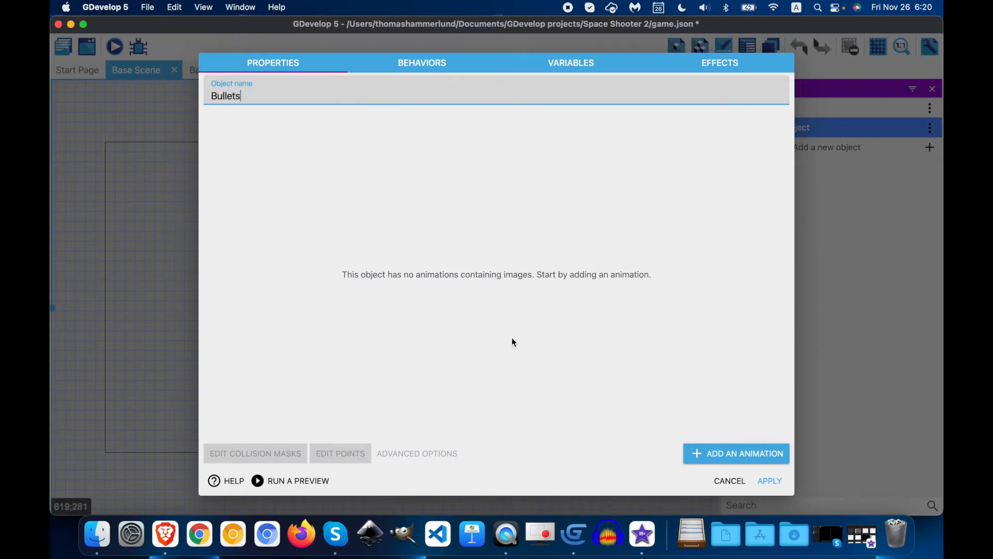
left_click(736, 453)
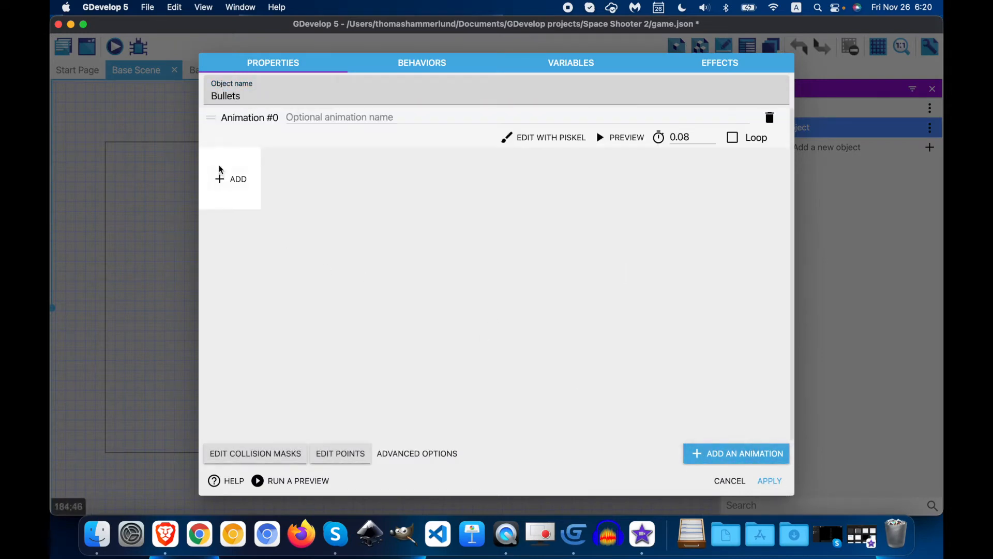
left_click(229, 178)
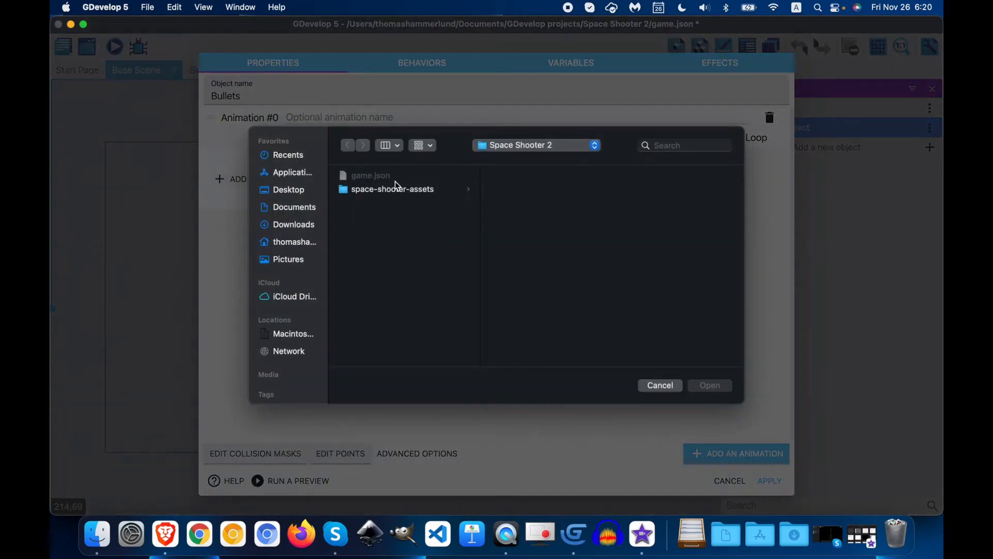
double_click(392, 188)
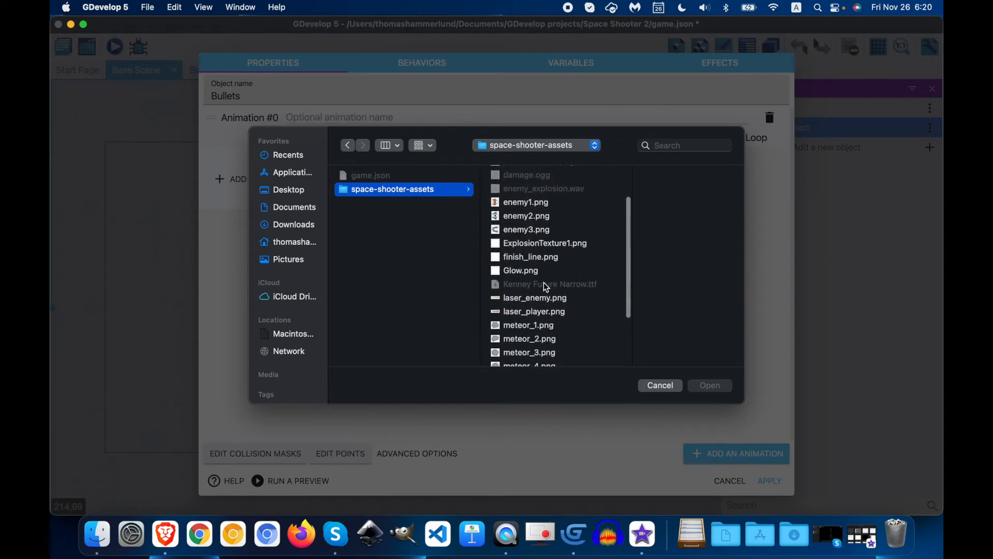
left_click(497, 311)
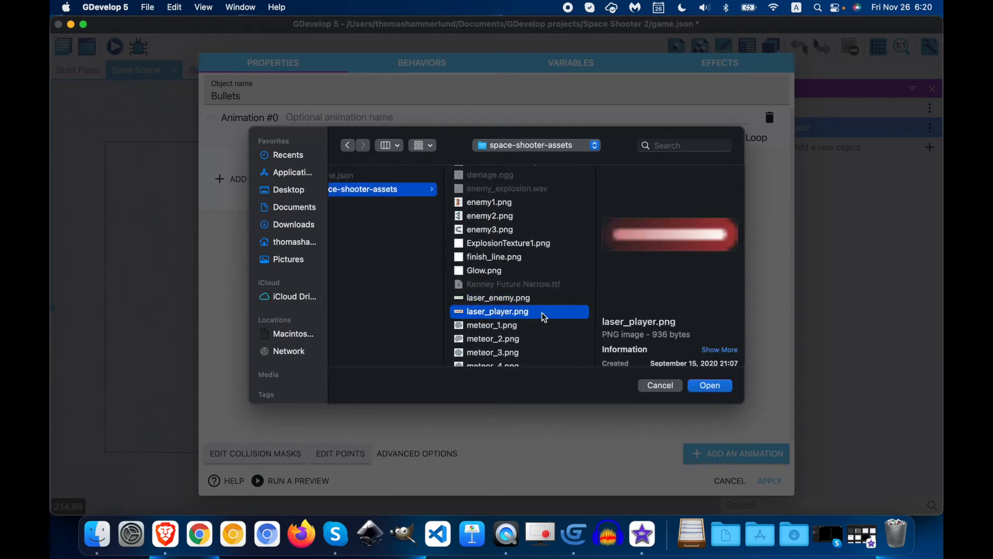
left_click(709, 385)
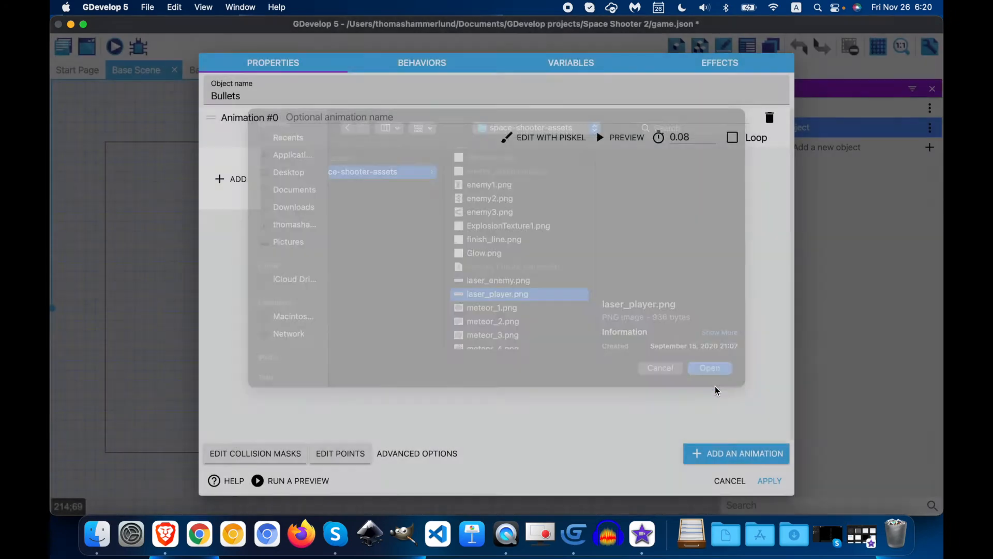
Step: Apply the Bullets object, then review its behaviors list and leave it unchanged
left_click(709, 368)
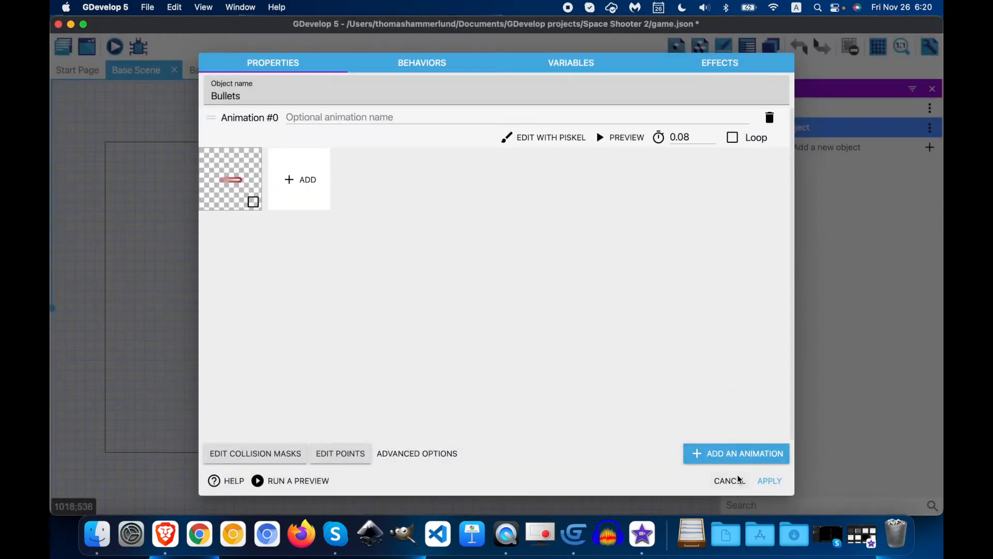
left_click(728, 480)
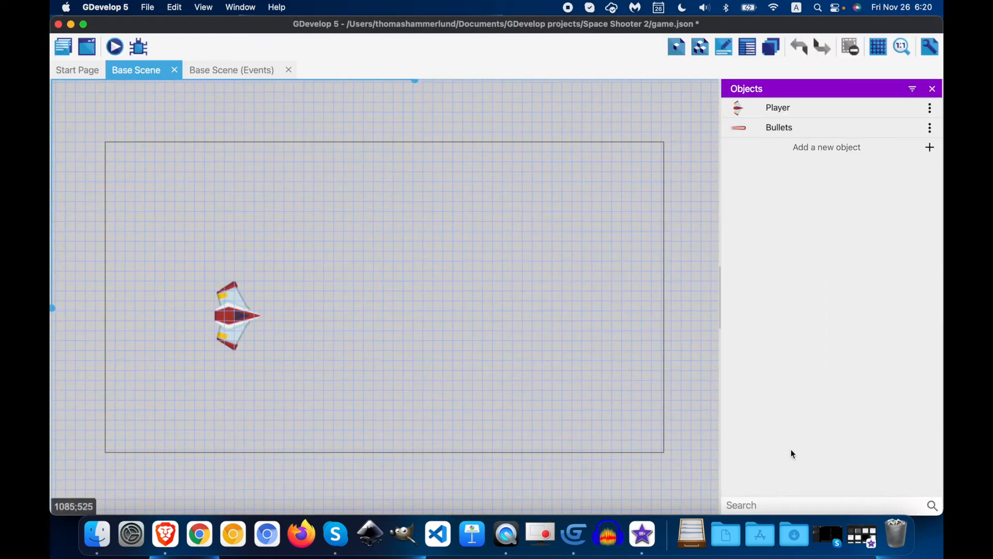
mouse_move(775, 157)
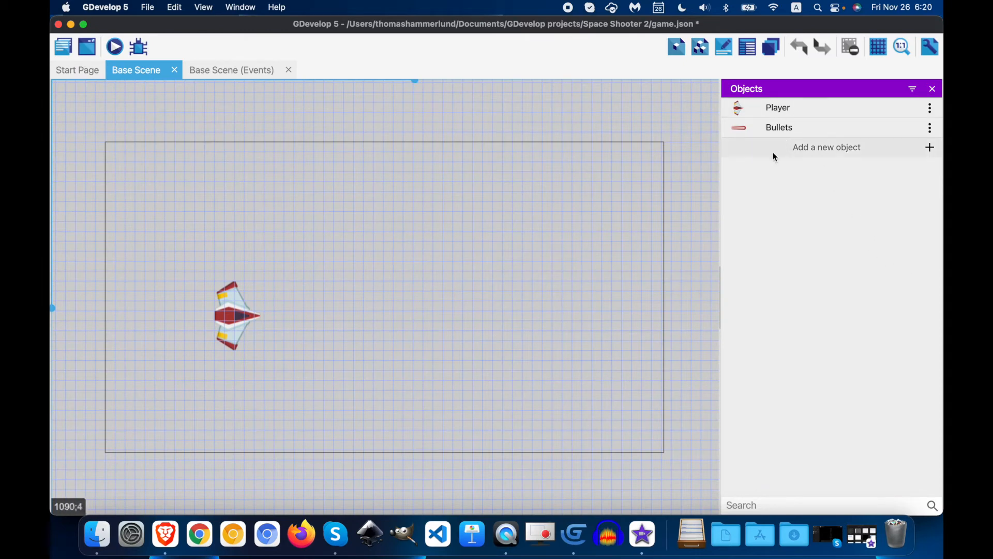
left_click(929, 129)
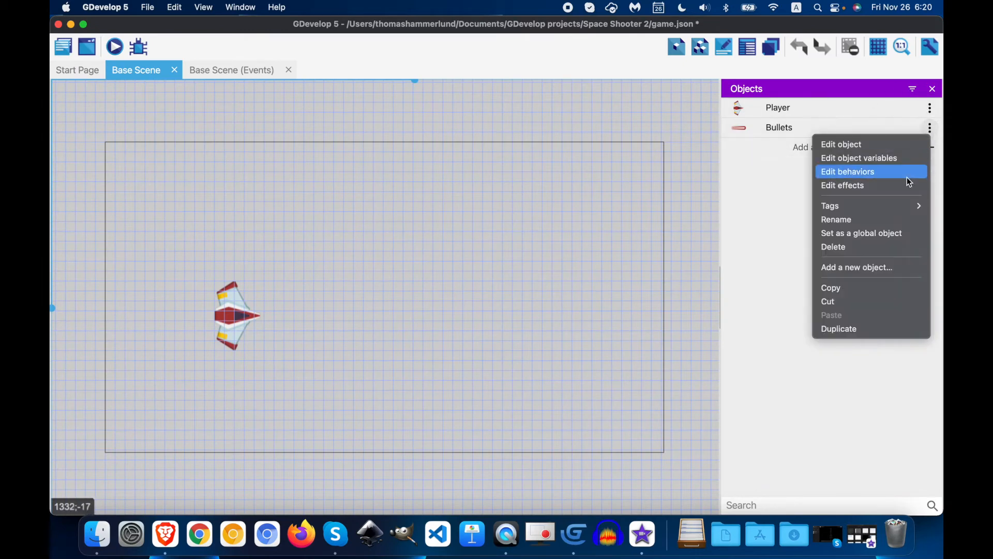
left_click(848, 171)
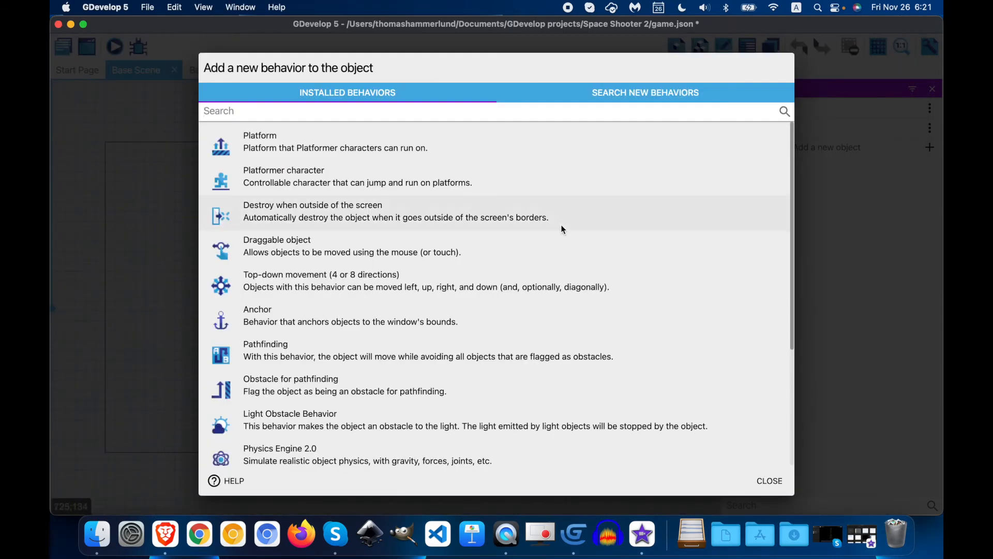
left_click(770, 480)
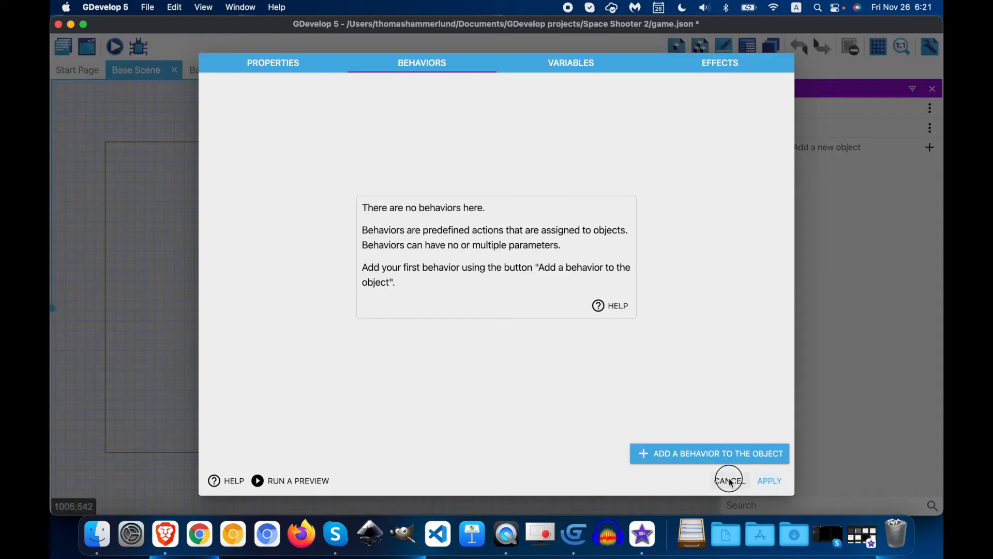
left_click(728, 480)
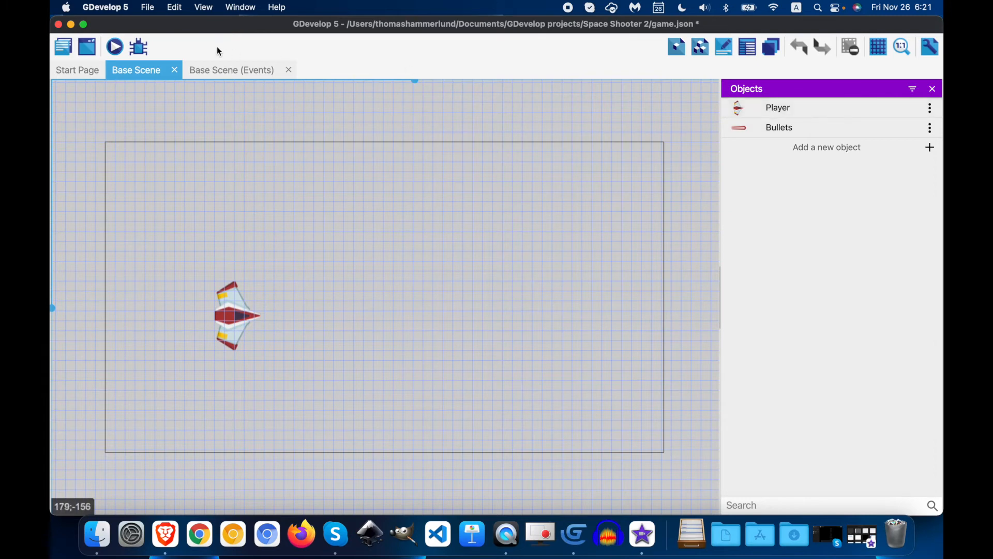
Step: In the scene's events, add a Key pressed condition set to Space
left_click(231, 70)
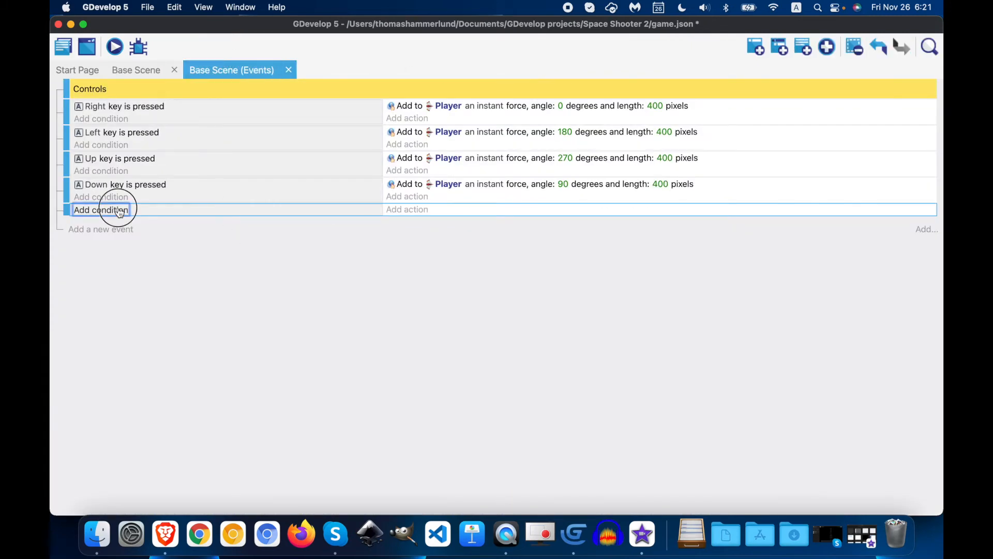
left_click(100, 209)
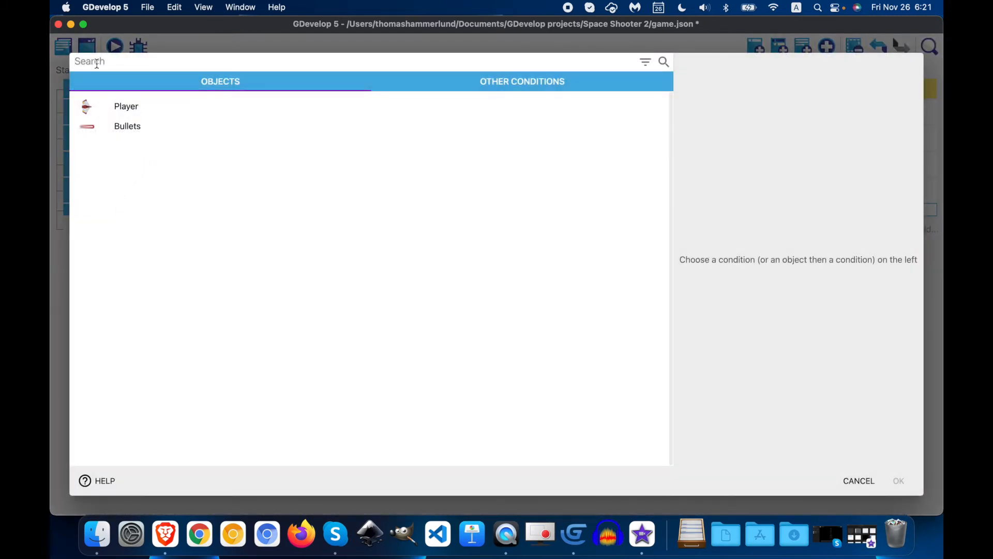
type("key")
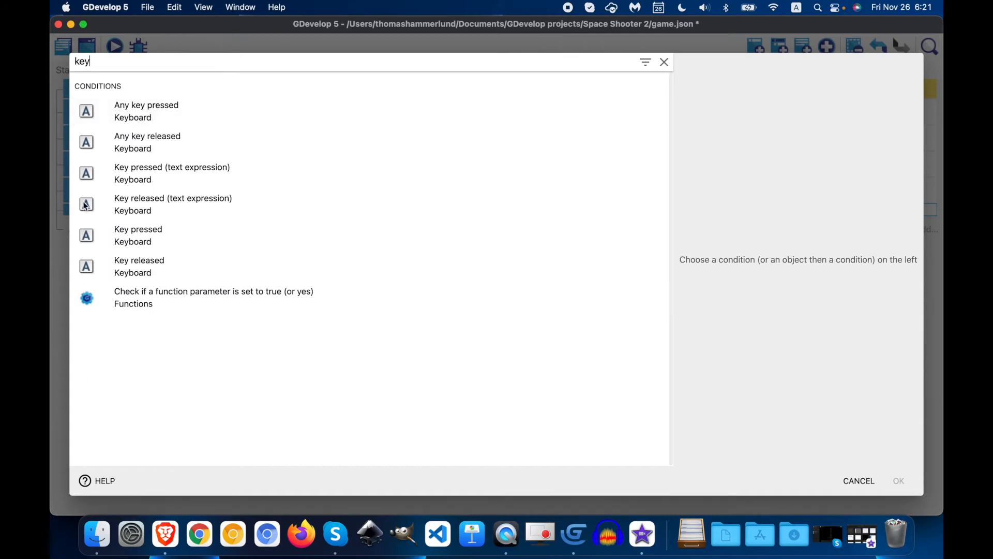
left_click(138, 234)
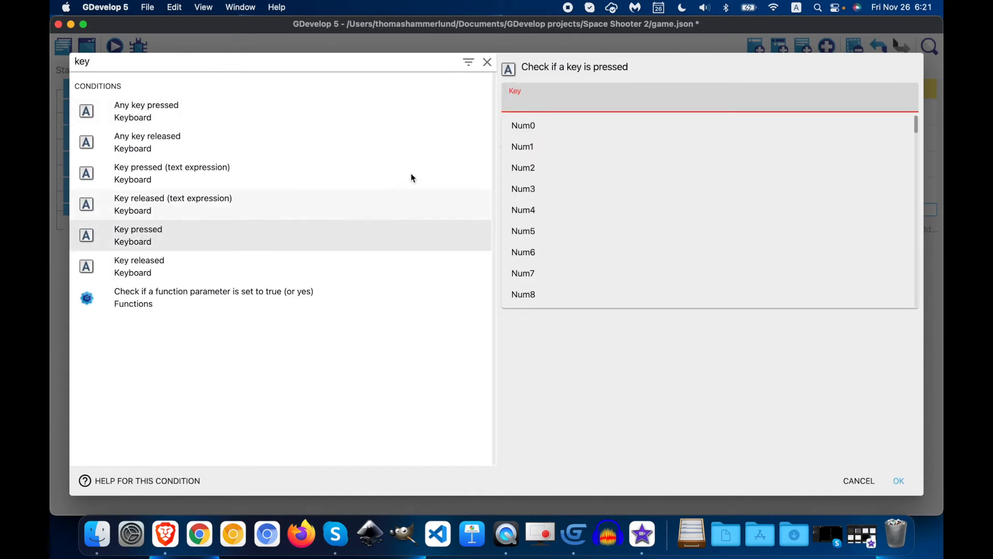
type("spac")
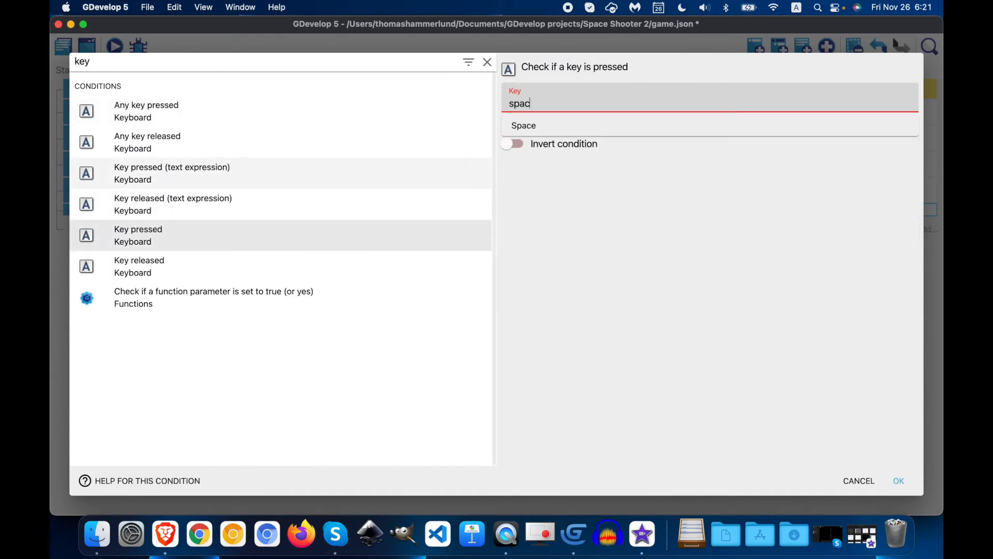
left_click(523, 126)
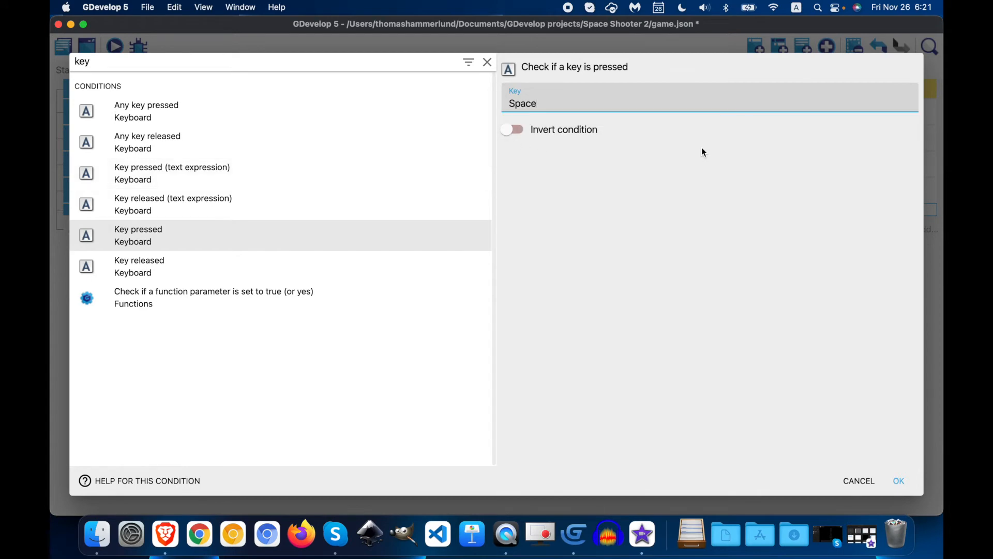
left_click(898, 480)
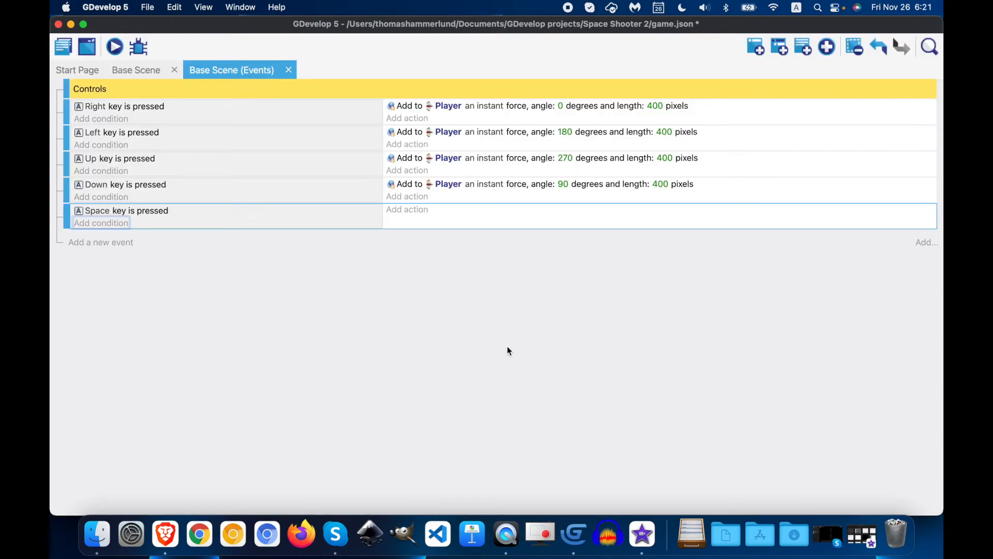
Step: Add a Player Fire a bullet action: Bullets at Player.X()+50, Player.Y()+50, angle 0, speed 600
left_click(407, 209)
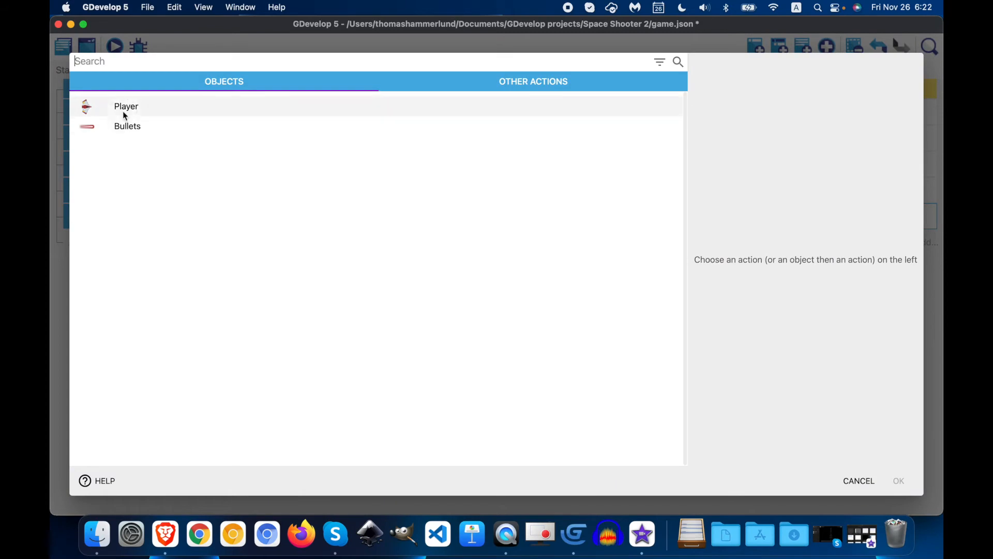
left_click(126, 107)
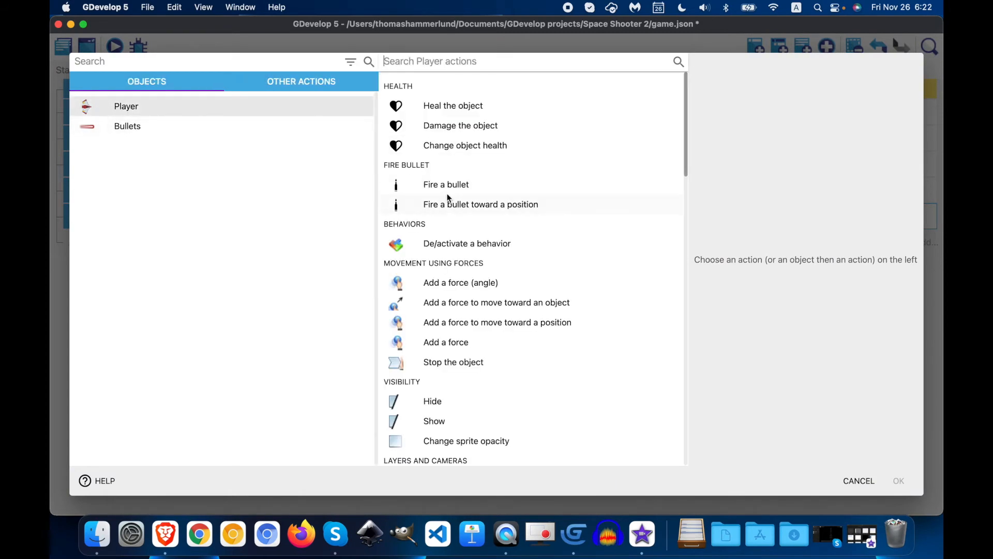
left_click(446, 184)
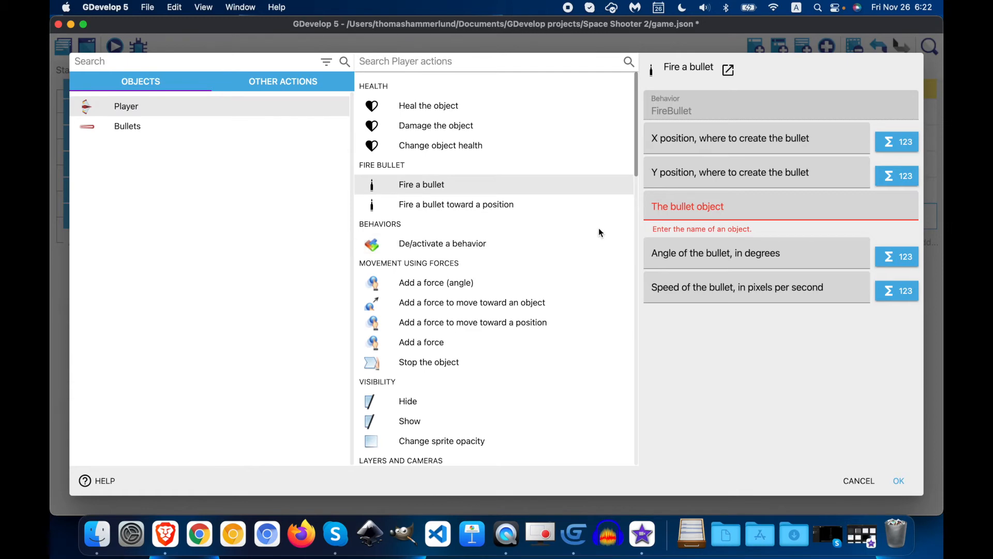
mouse_move(166, 532)
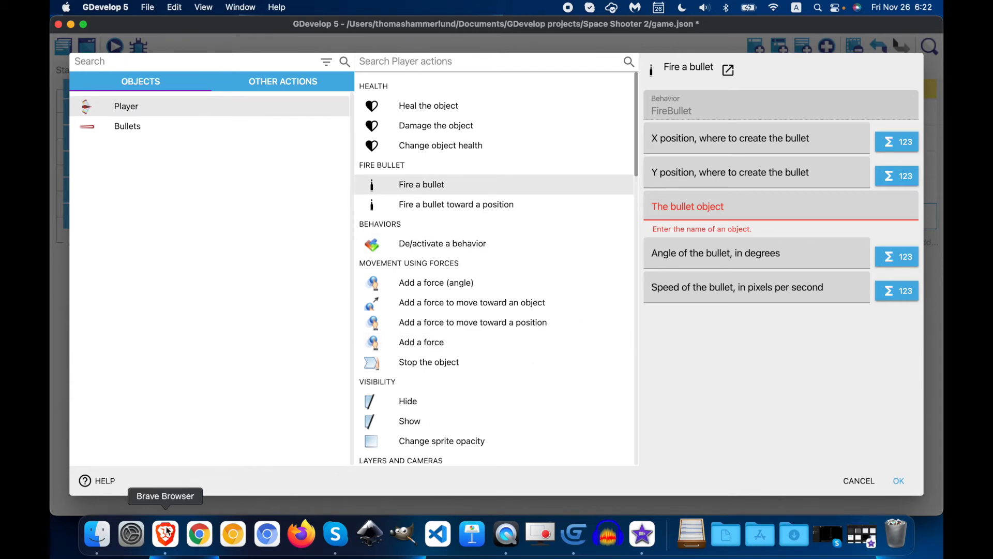
left_click(164, 533)
type("Player.Y(")
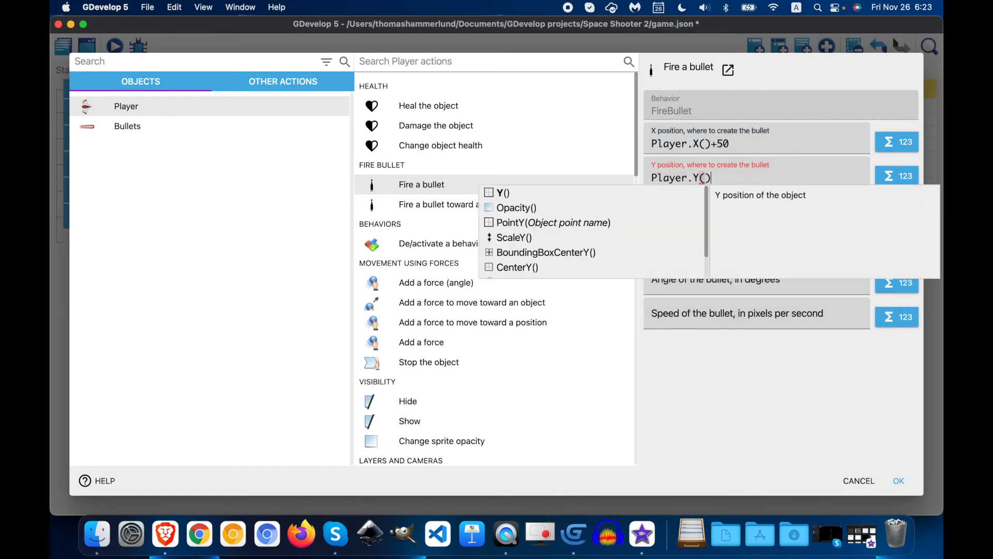
type("+50")
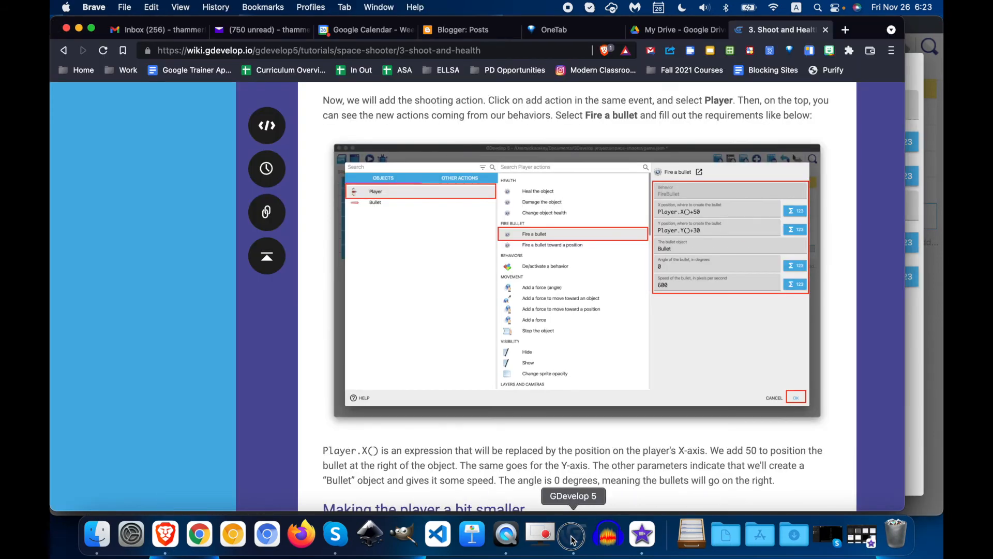
left_click(572, 534)
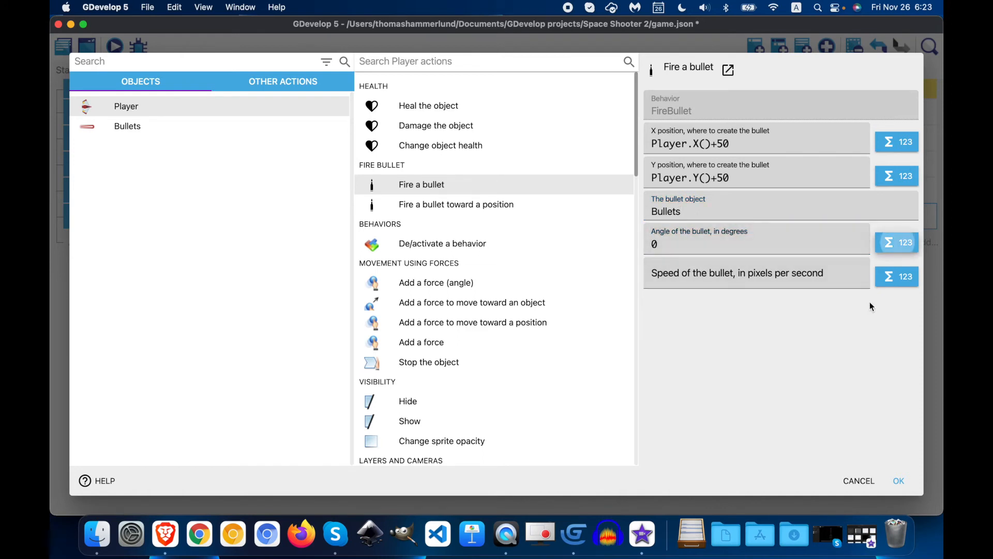
type("600")
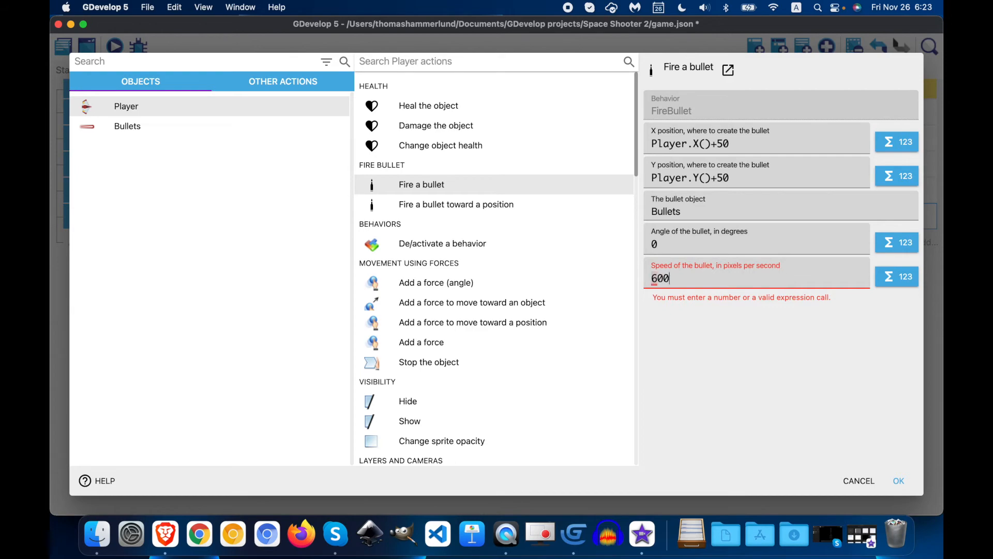
left_click(898, 480)
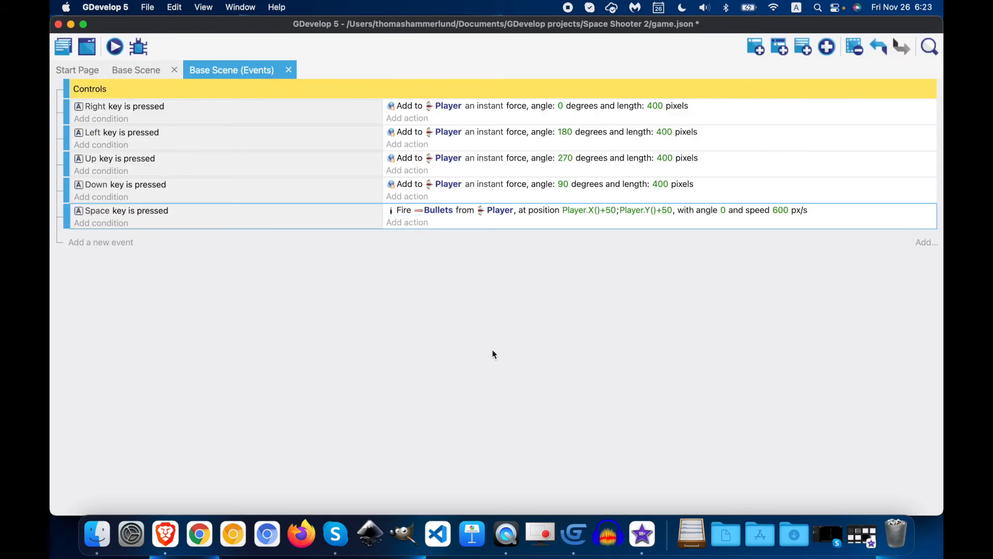
Step: Save the project via File > Save and return to the scene's events with Player selected
left_click(147, 6)
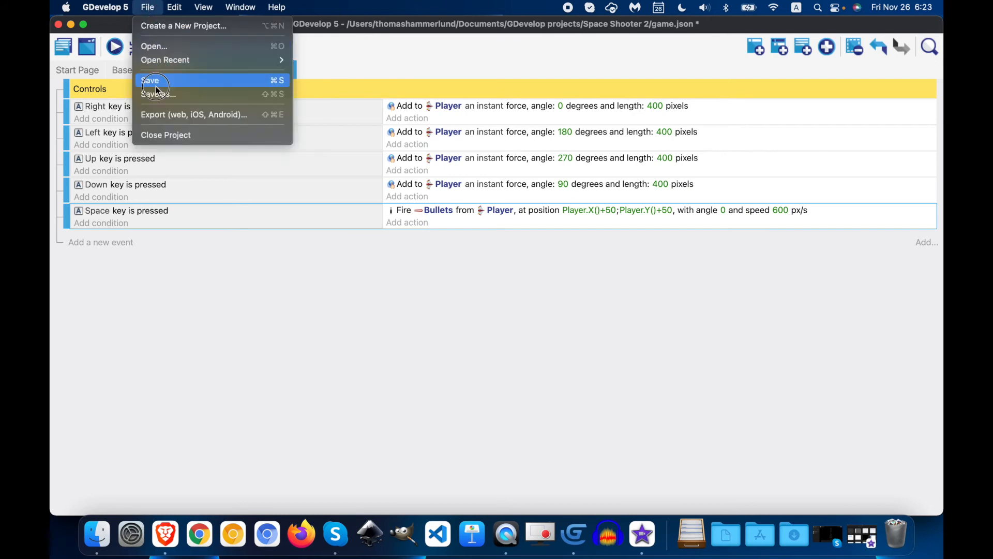
left_click(153, 81)
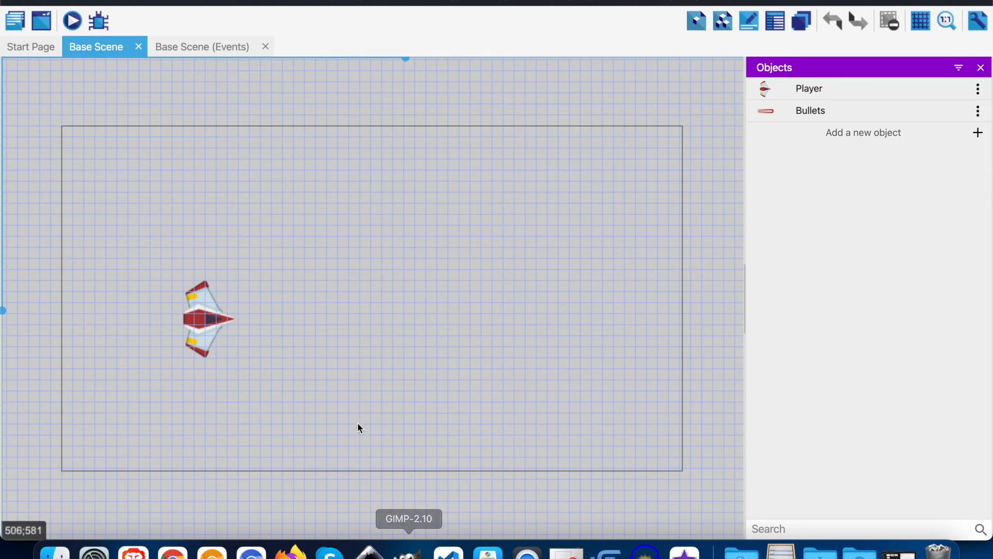
mouse_move(838, 87)
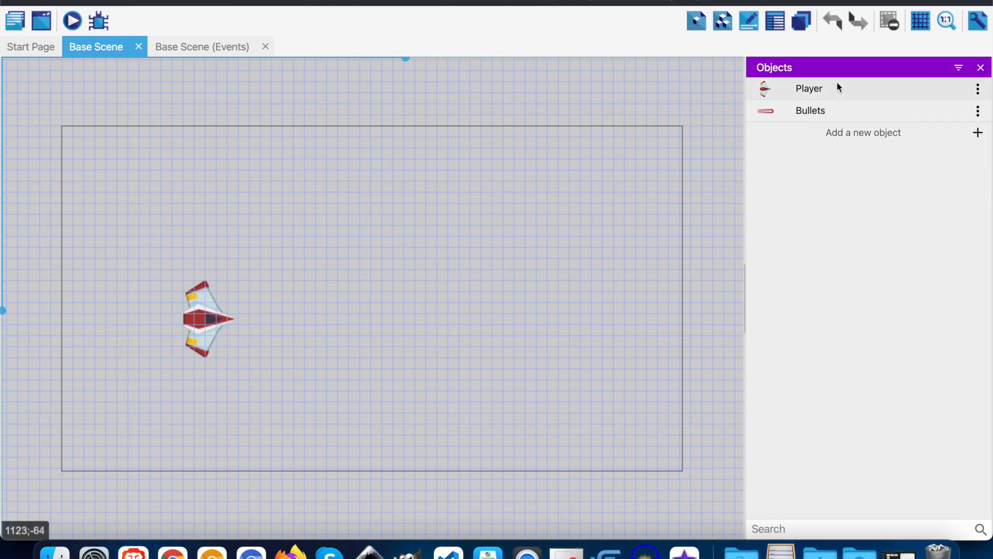
left_click(809, 89)
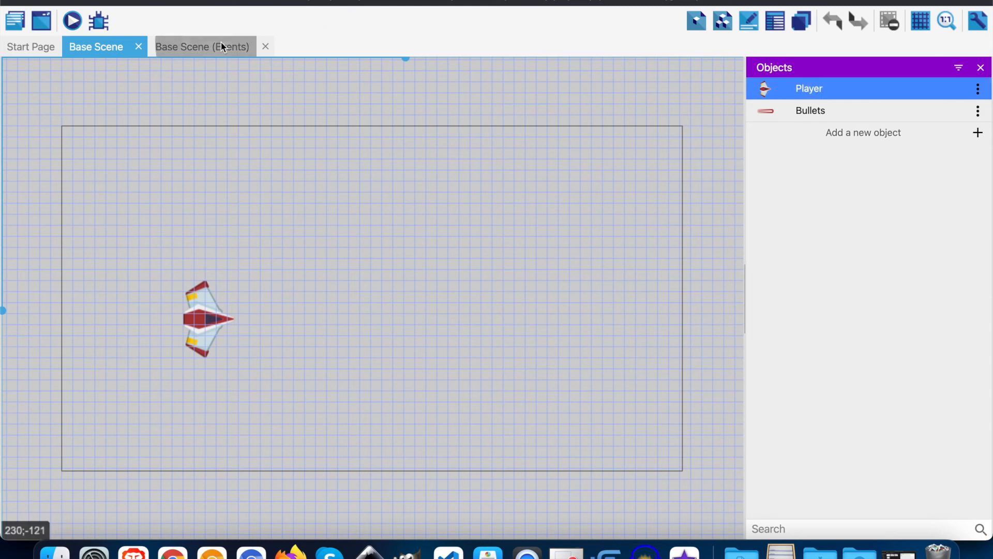
left_click(203, 47)
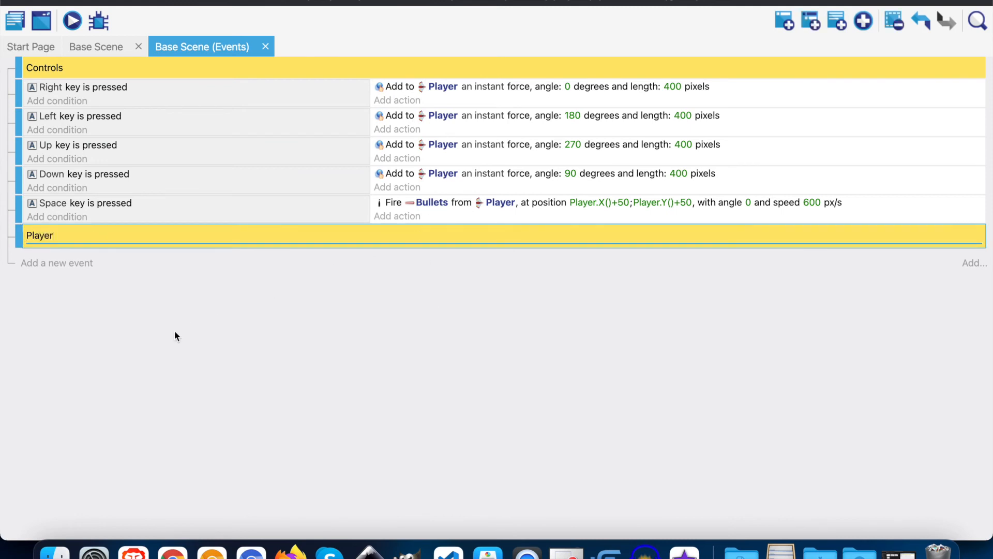
Step: Add a new event whose action changes Player's scale to 0.6 and confirm it
left_click(39, 236)
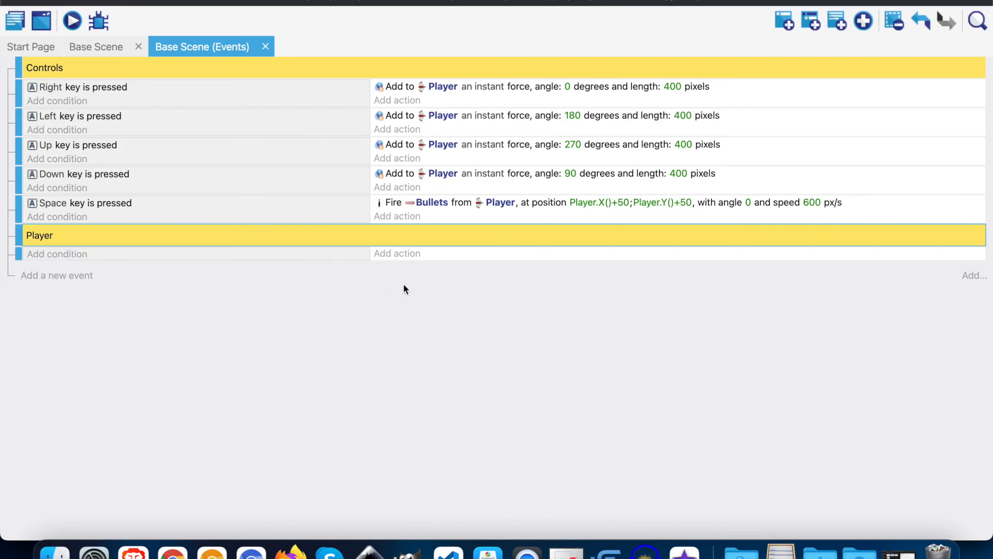
left_click(397, 253)
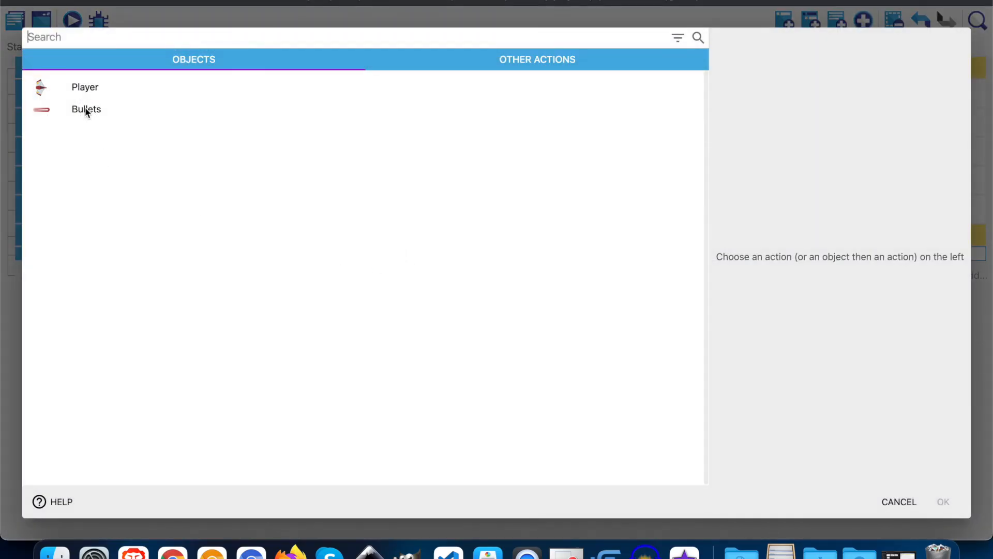
left_click(83, 87)
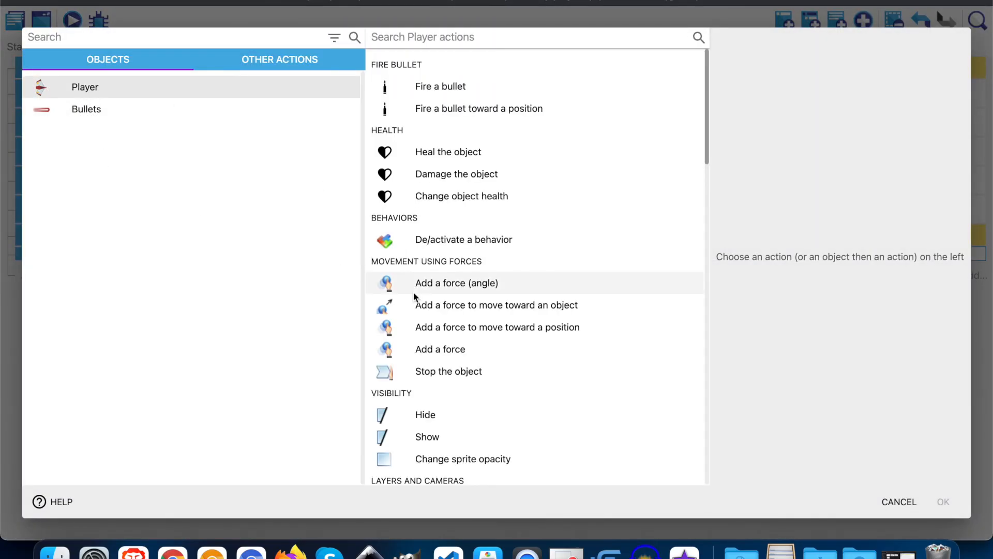
scroll("down", 3)
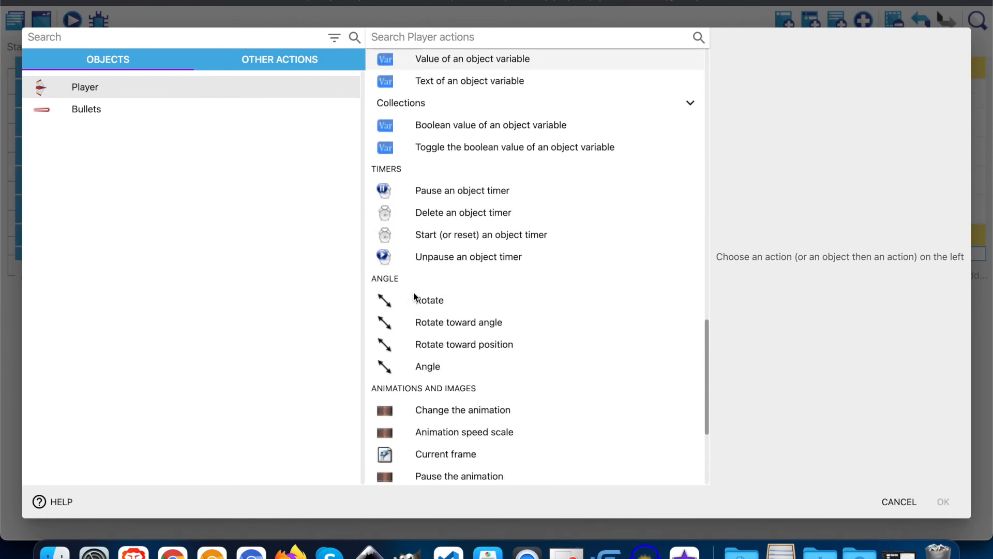
scroll("down", 3)
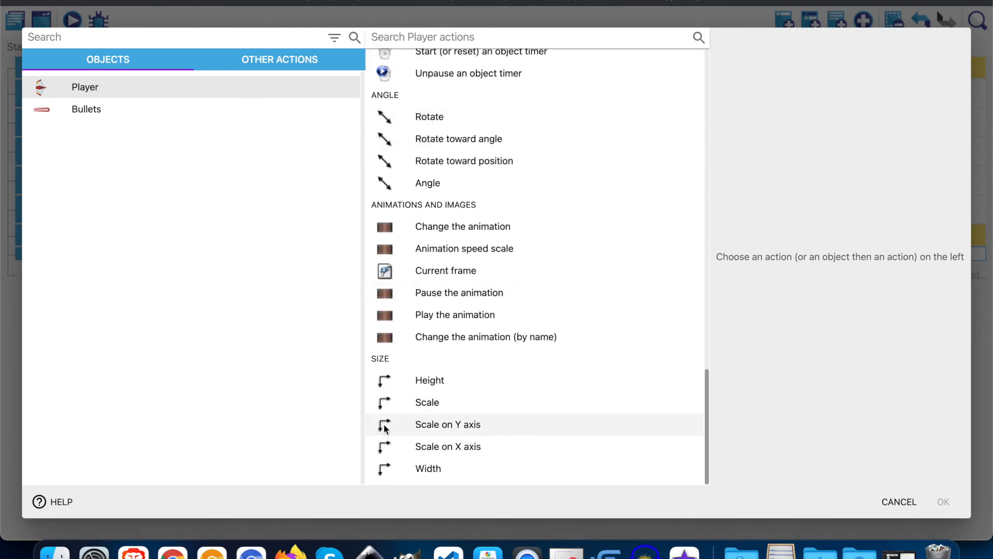
mouse_move(441, 399)
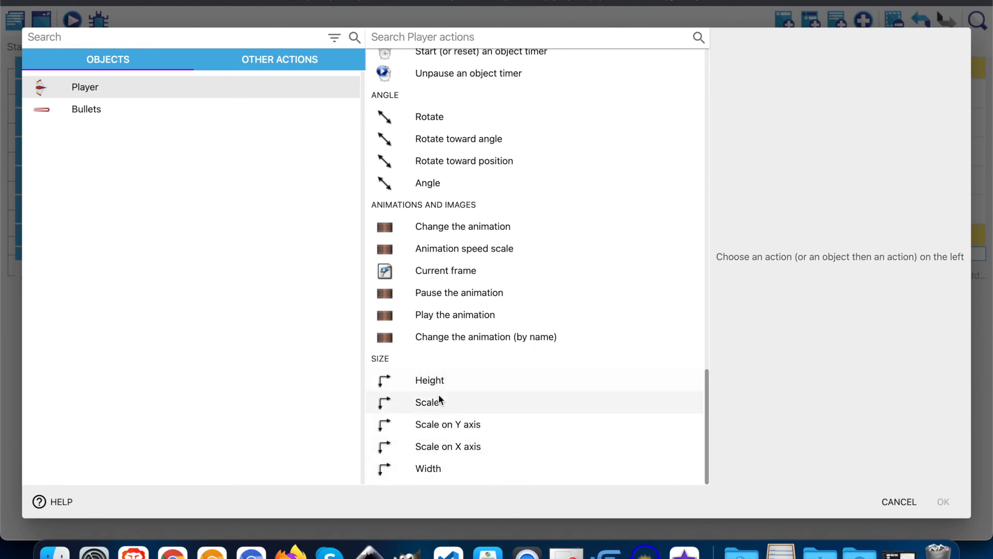
left_click(426, 402)
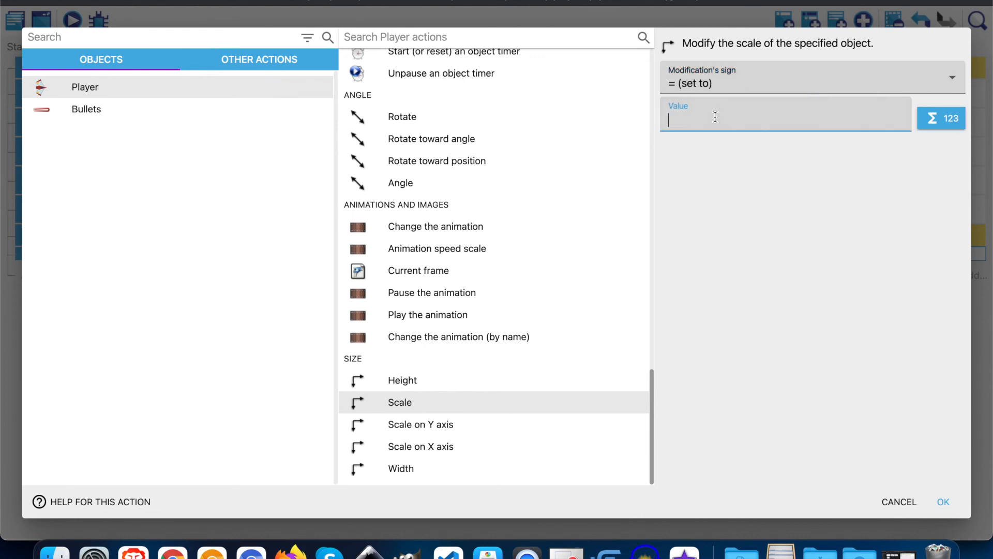
type("0.6")
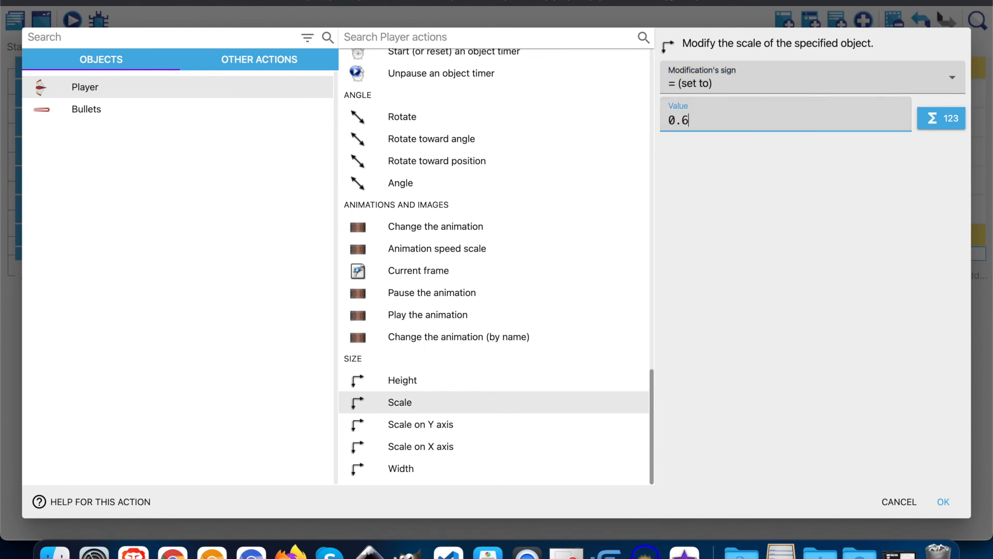
left_click(943, 500)
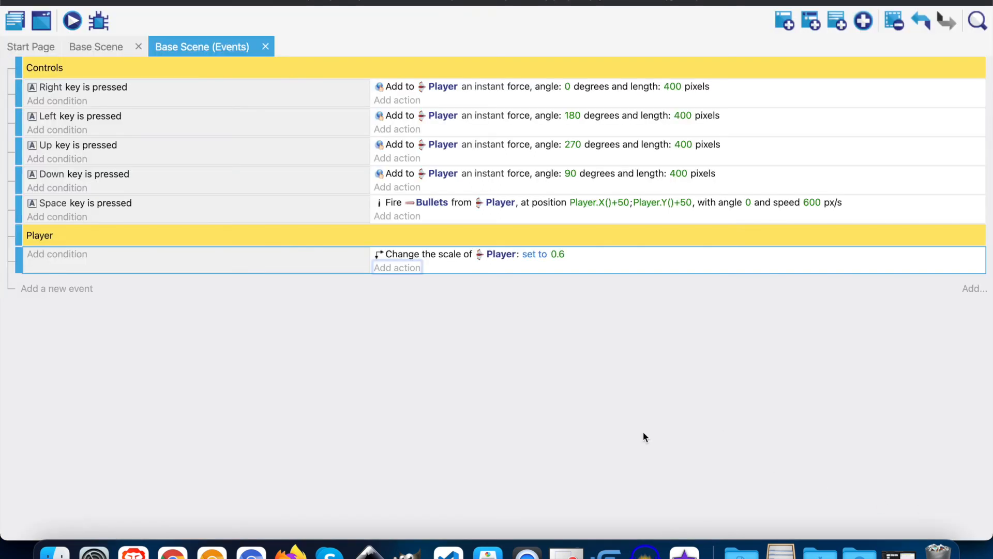
Step: Launch a game preview from the Base Scene and move its window aside
left_click(95, 47)
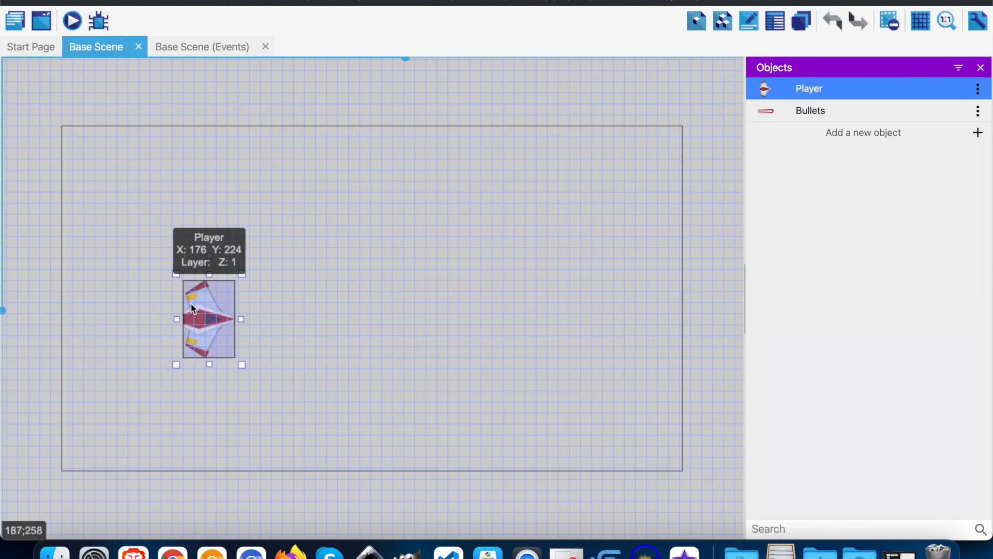
left_click(70, 20)
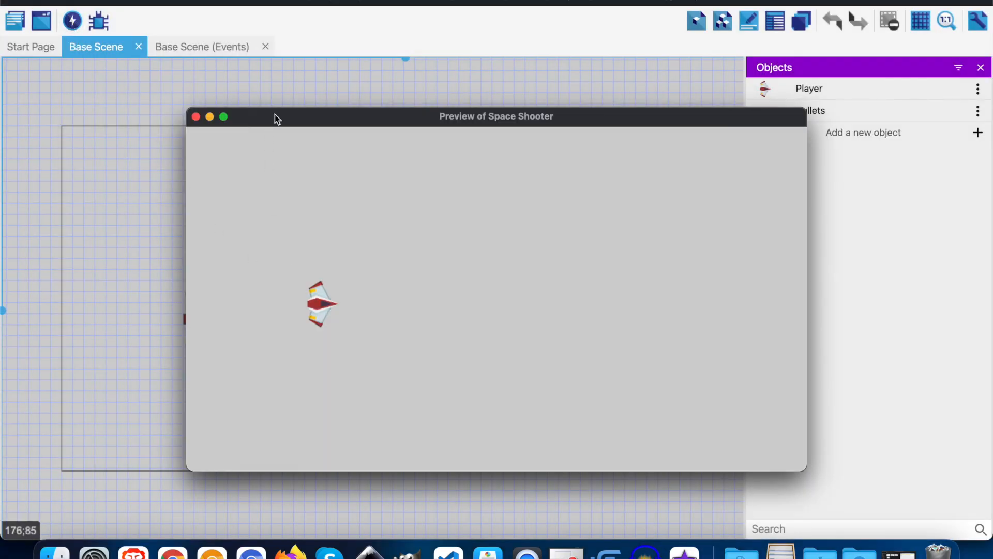
left_click_drag(273, 119, 445, 132)
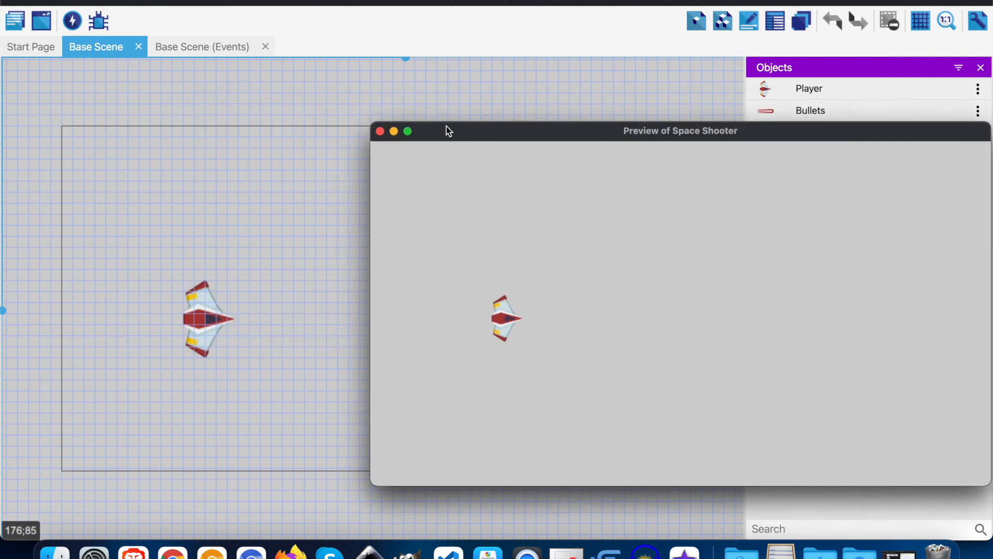